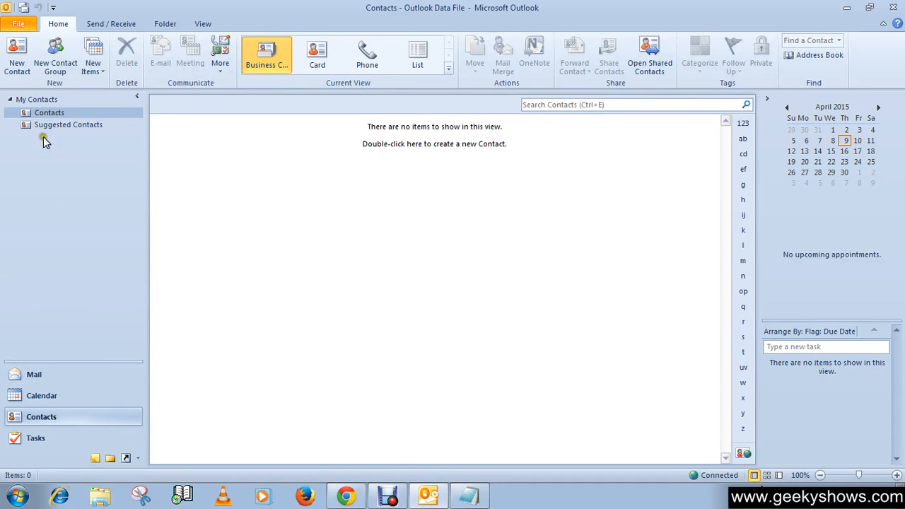
- Open a blank new contact form from the empty Contacts view
double_click(434, 144)
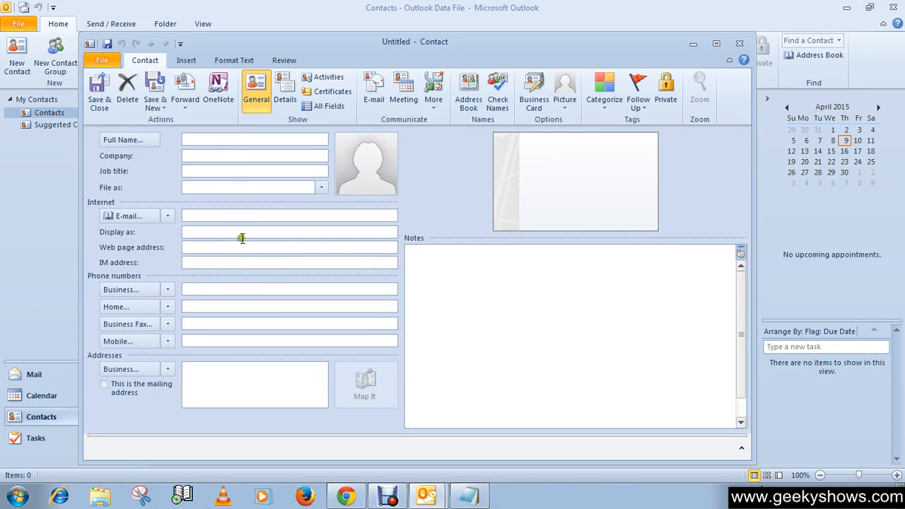
- Enter full name Geeky Shows, company GeekyShows and job title Author
text(G)
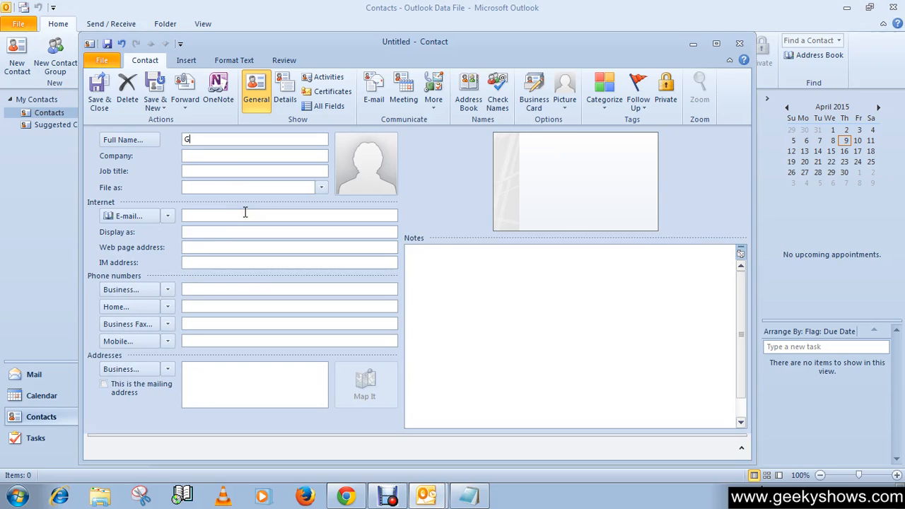
text(eeky)
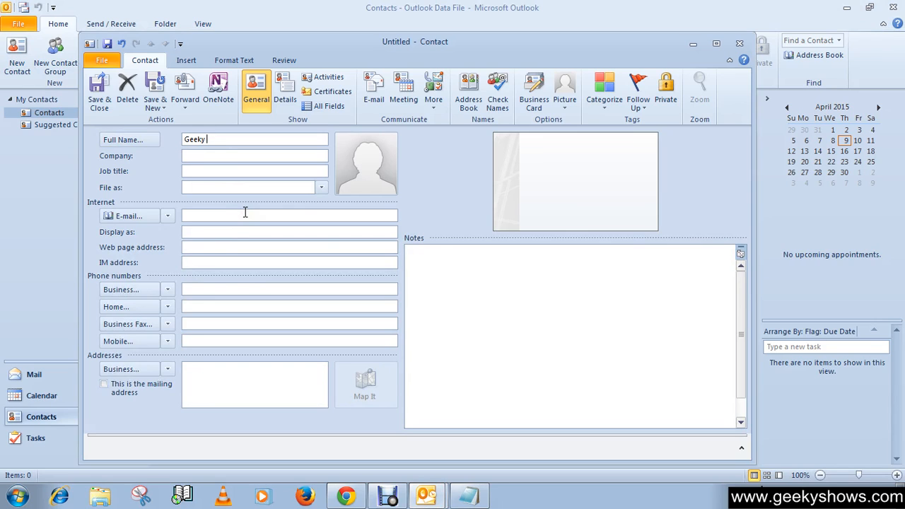
text(Sho)
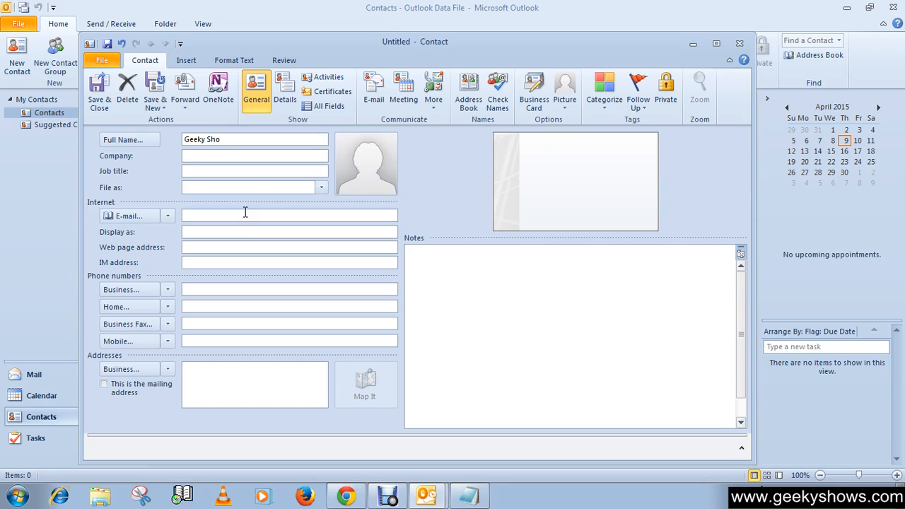
text(ws)
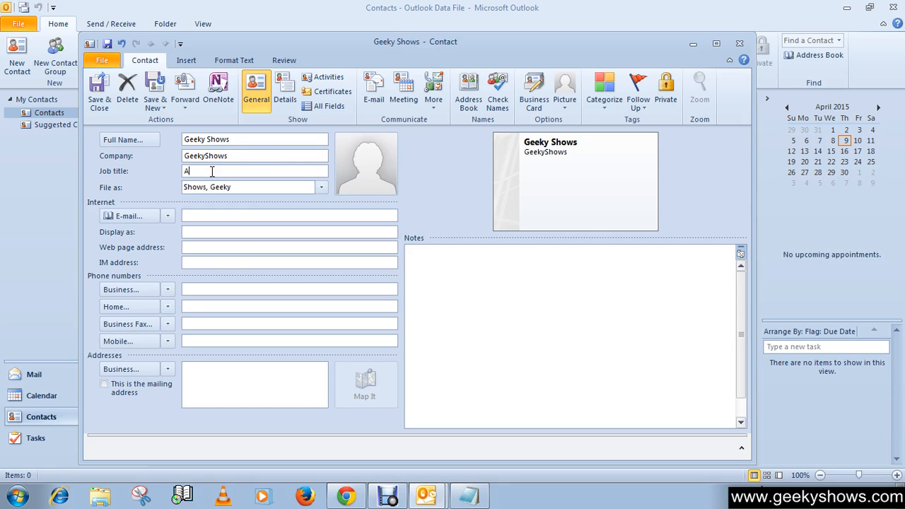
text(uthor)
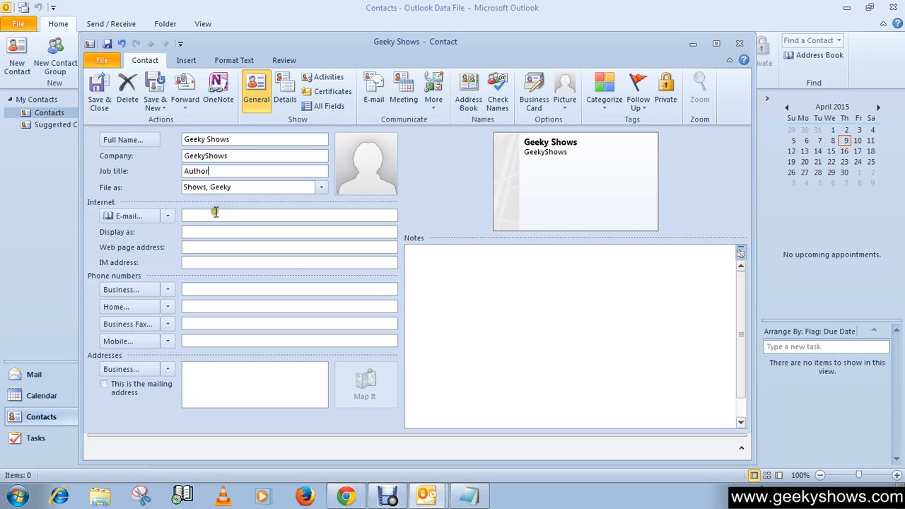
text(con)
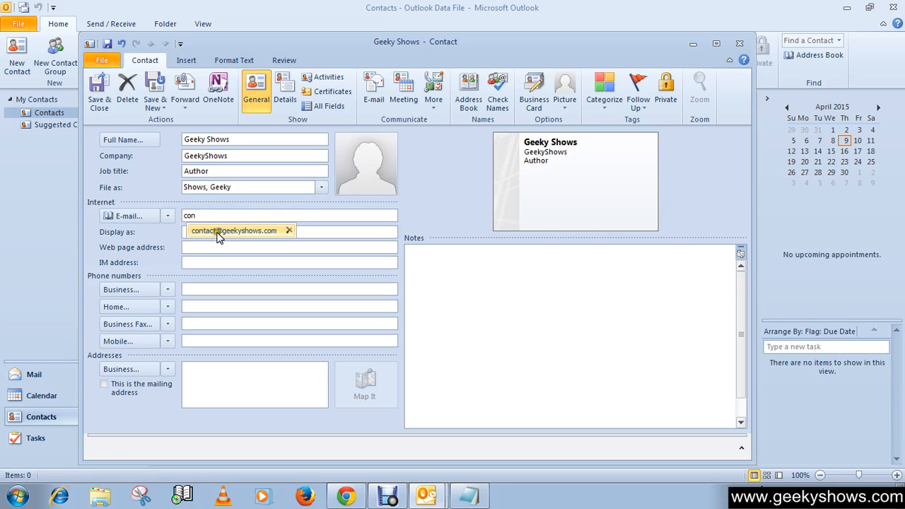
click(233, 230)
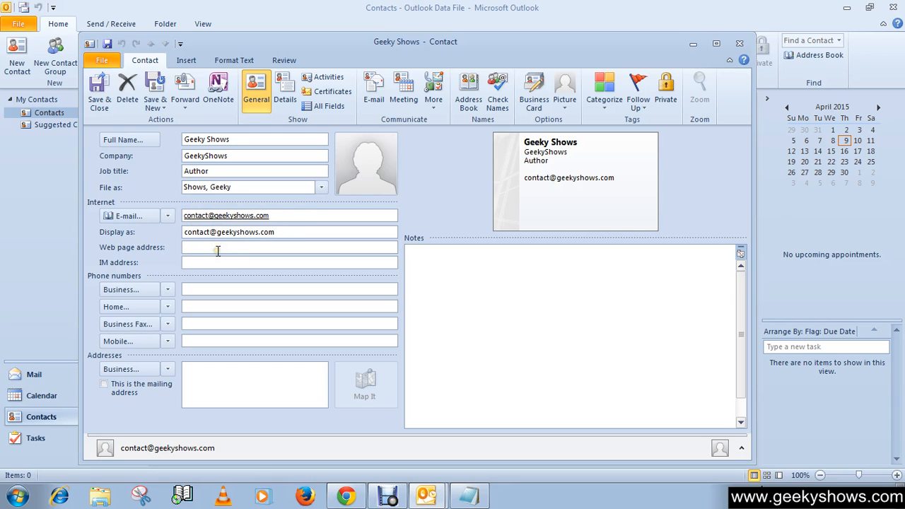
text(www.)
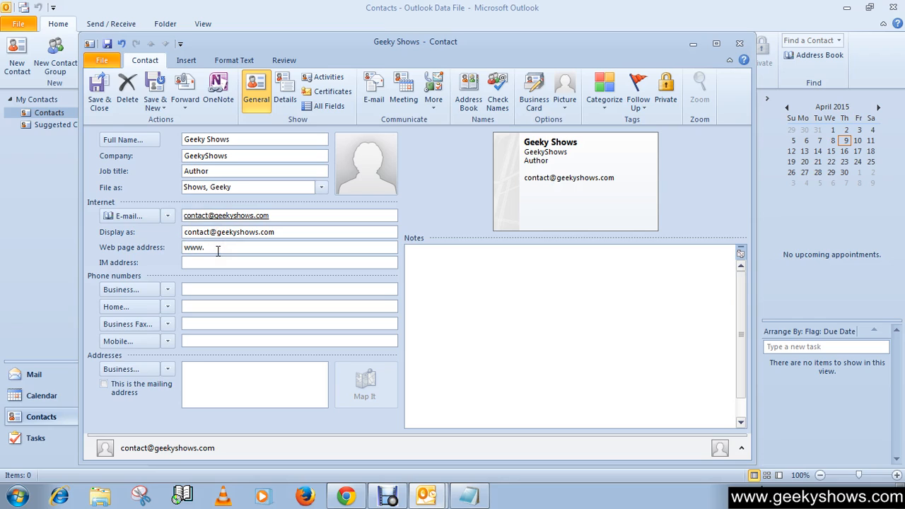
text(geekyshows.com)
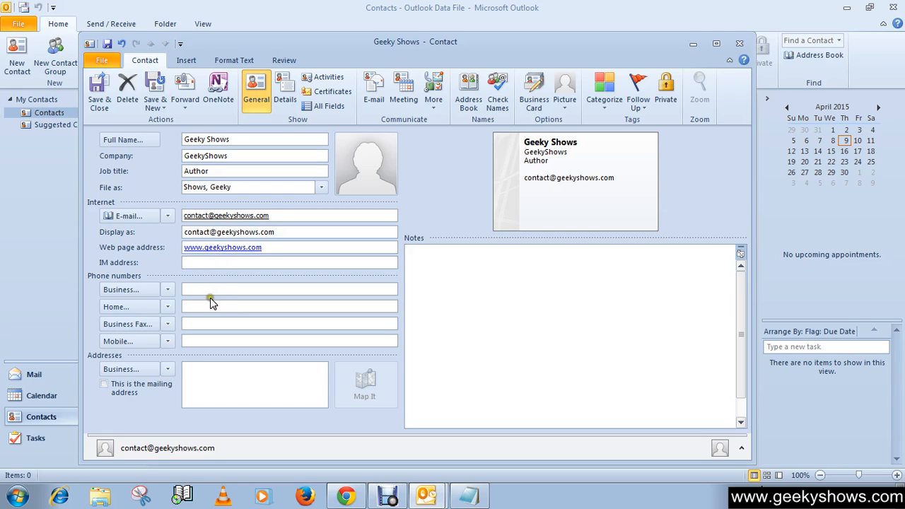
- Enter phone 4545676 and business address Delhi, India, confirming the address check
text(4545676)
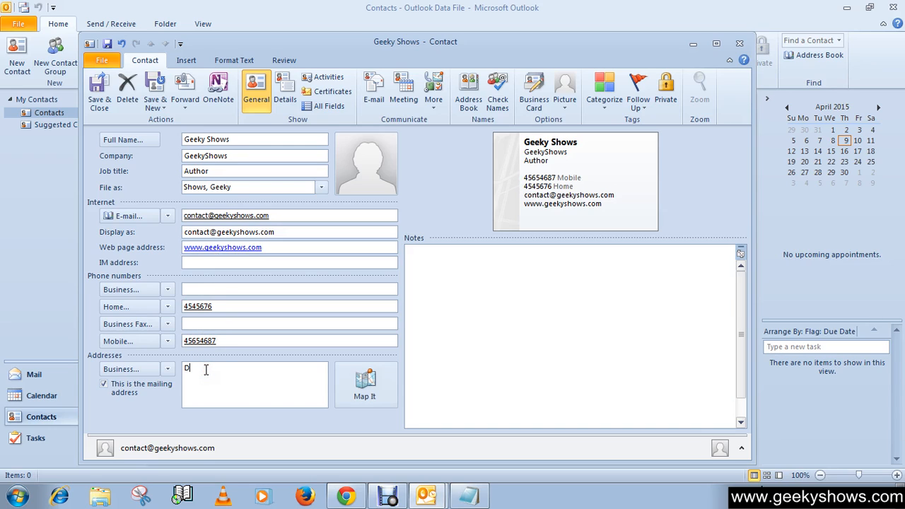
text(elhi)
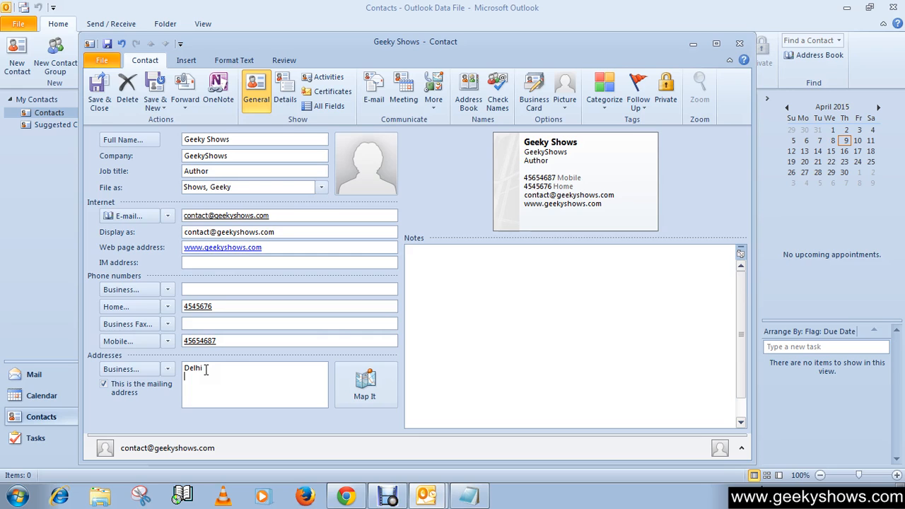
text(India)
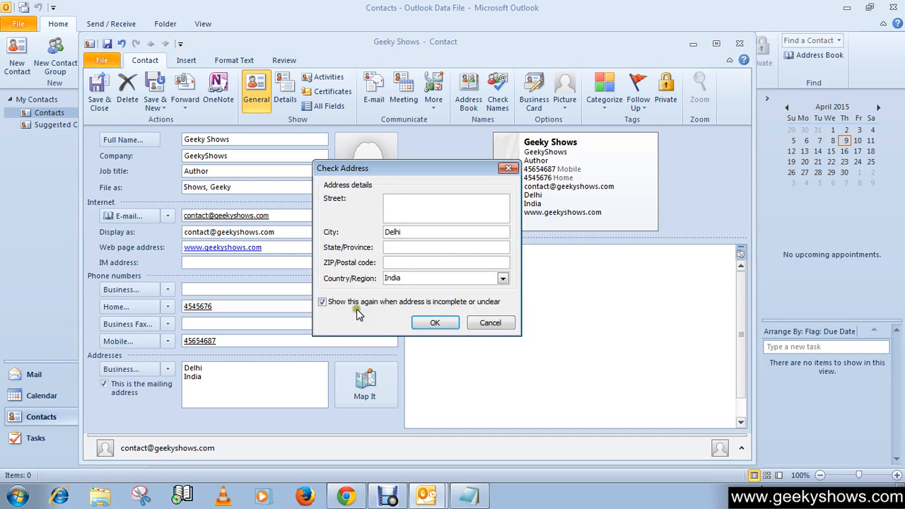
click(435, 322)
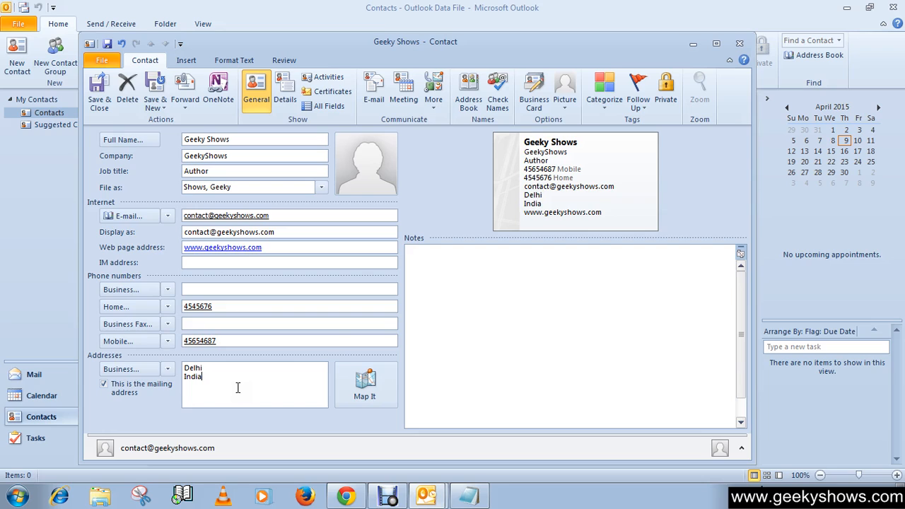
mouse_move(412, 210)
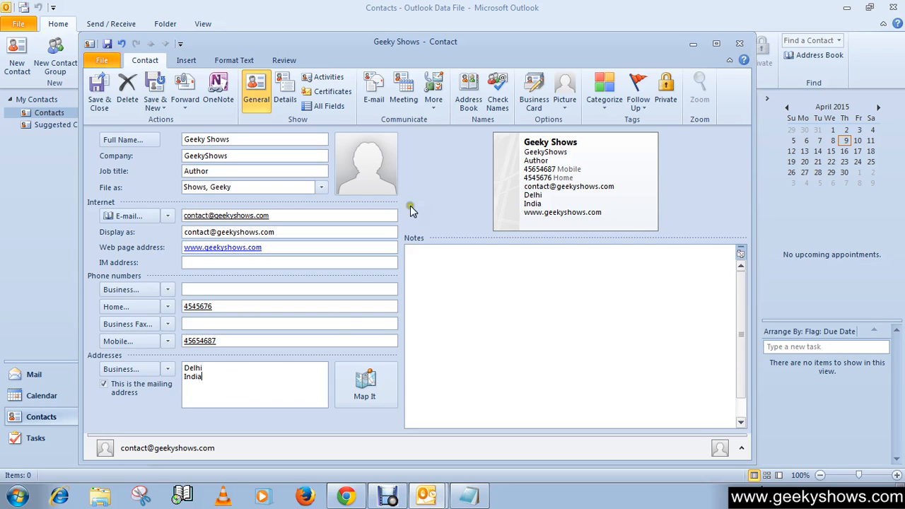
mouse_move(534, 91)
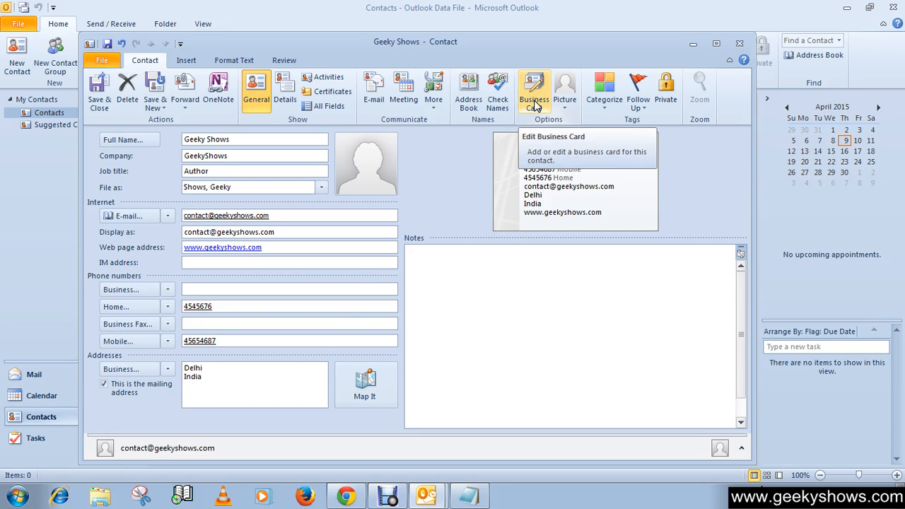
mouse_move(551, 124)
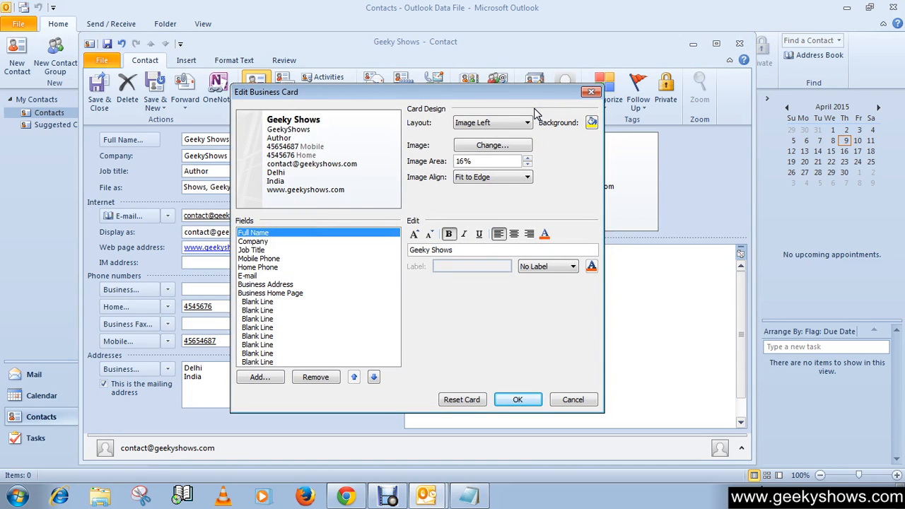
mouse_move(352, 211)
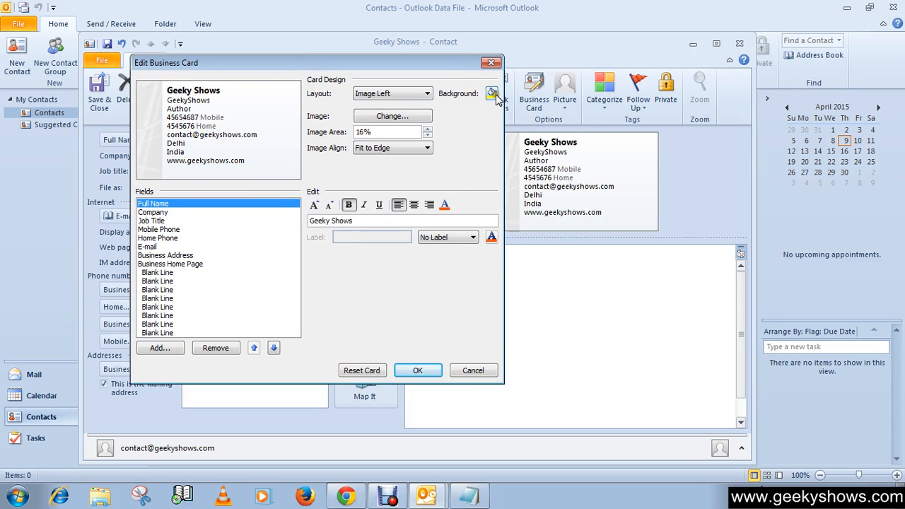
- Try background colours on the business card, applying pink, then reopening the colour choices
click(492, 93)
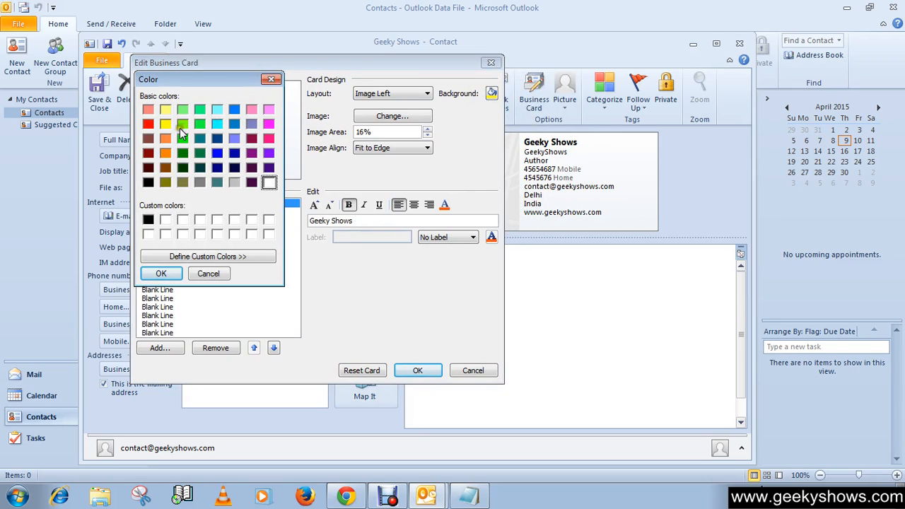
mouse_move(239, 186)
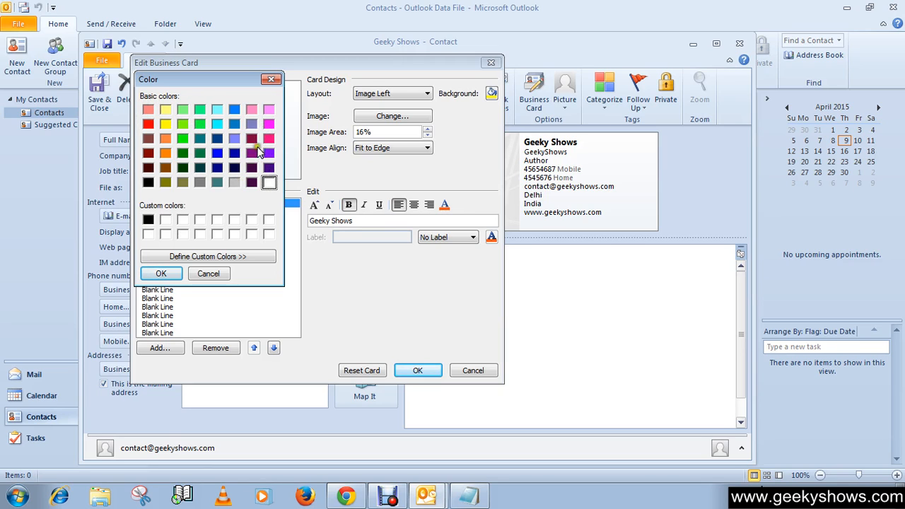
click(269, 109)
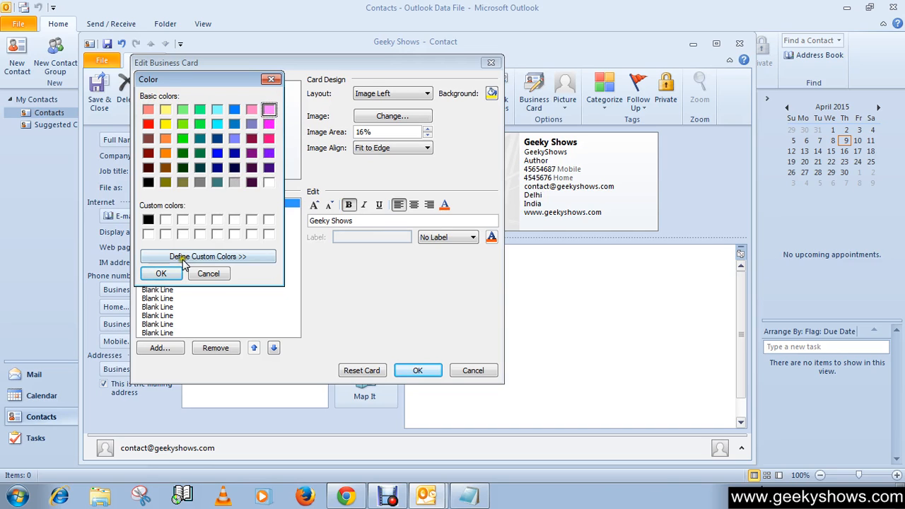
click(161, 274)
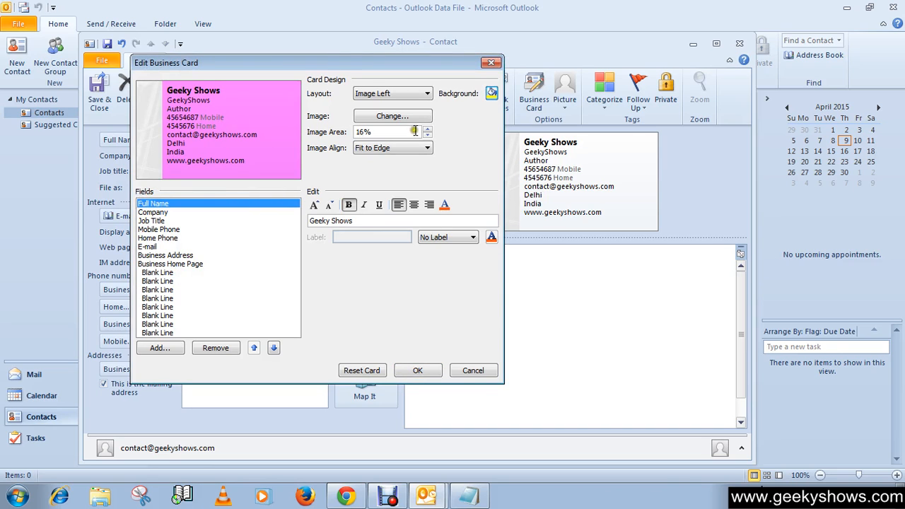
mouse_move(464, 130)
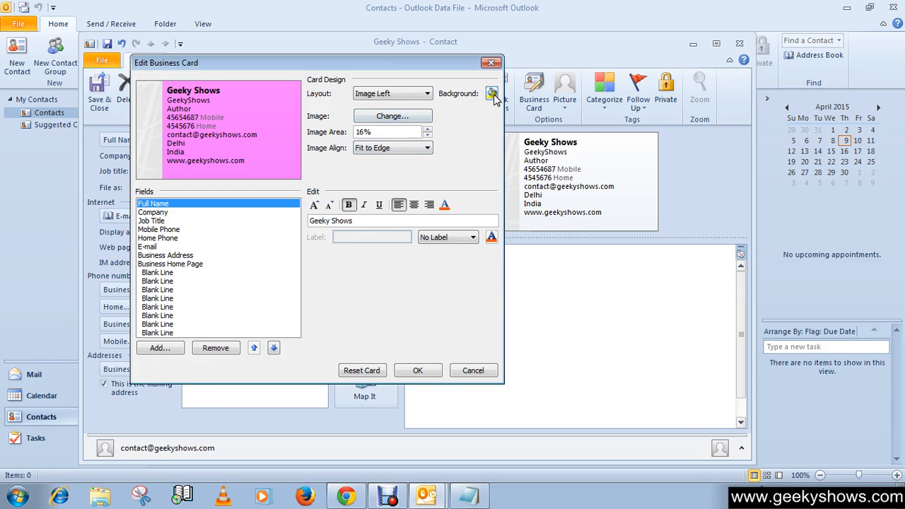
click(493, 93)
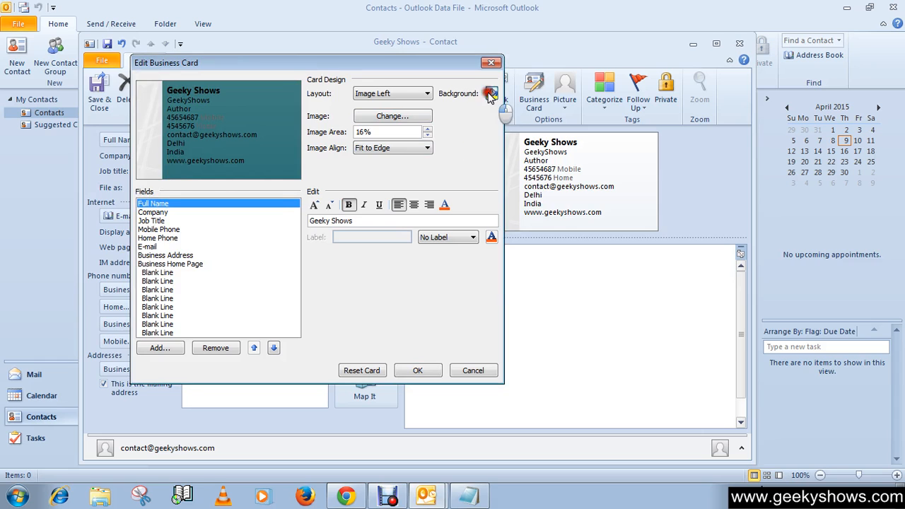
click(490, 93)
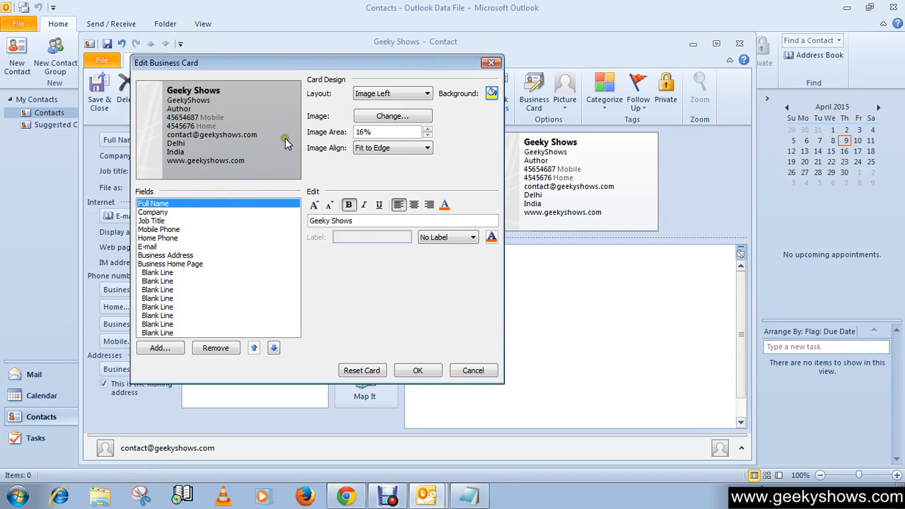
mouse_move(269, 92)
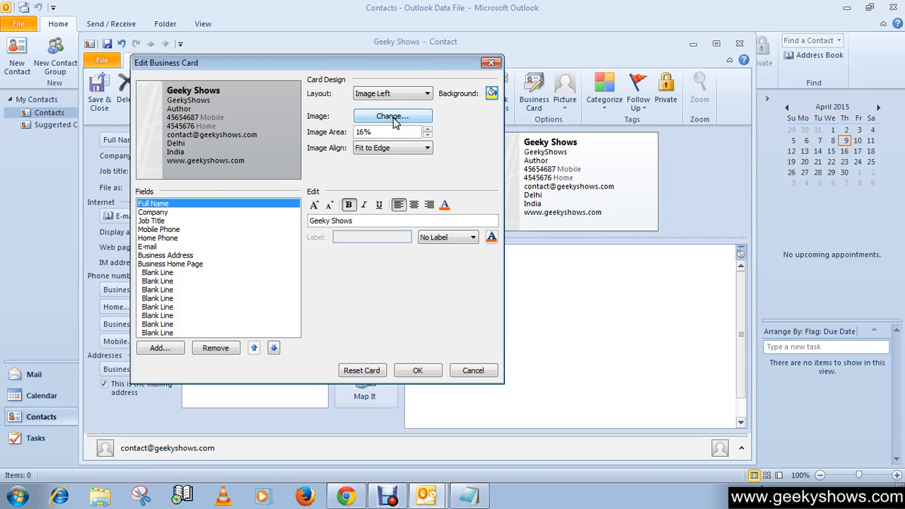
mouse_move(320, 119)
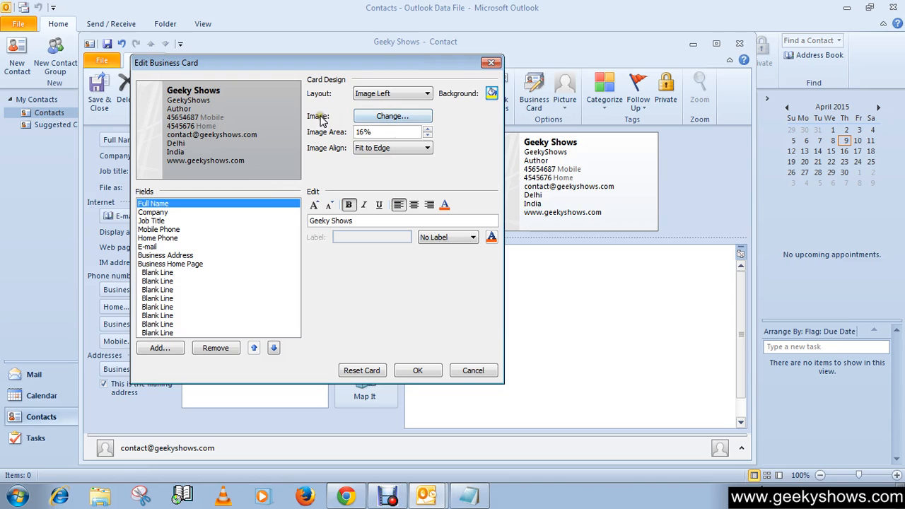
- Change the card image, browsing into the Pictures folder for the penguin picture
click(392, 115)
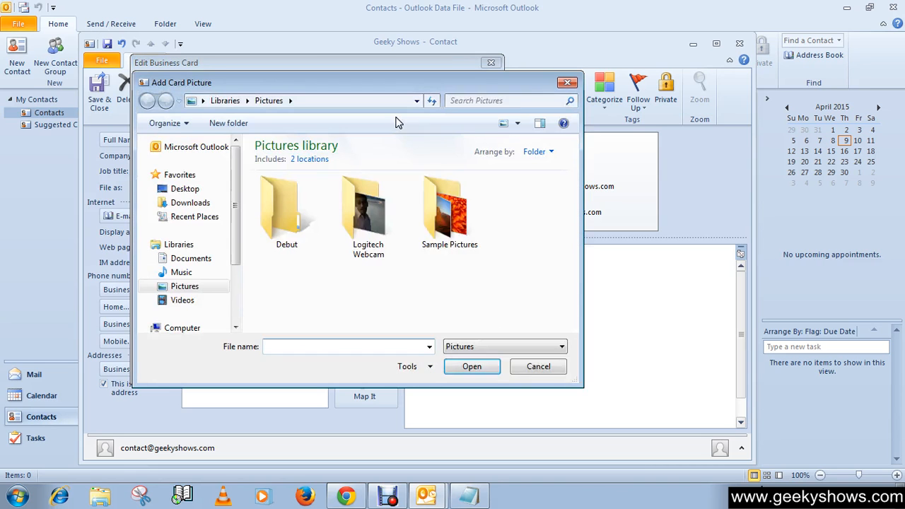
double_click(449, 205)
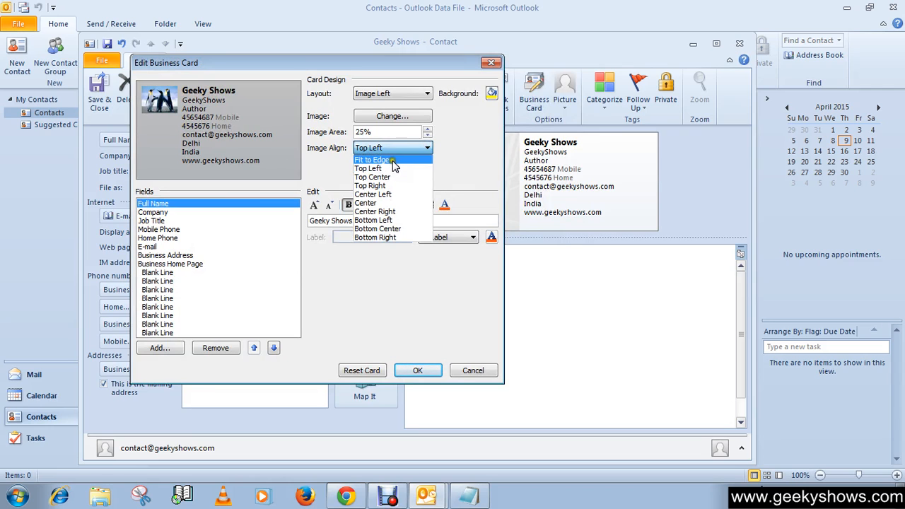
- Try several image alignments, settle on Top Left, and set layout to Image Right
click(371, 185)
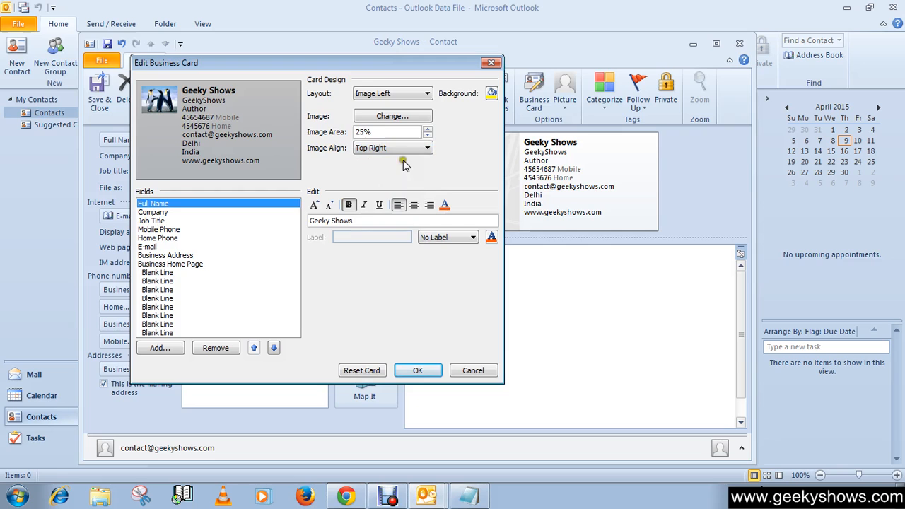
click(428, 147)
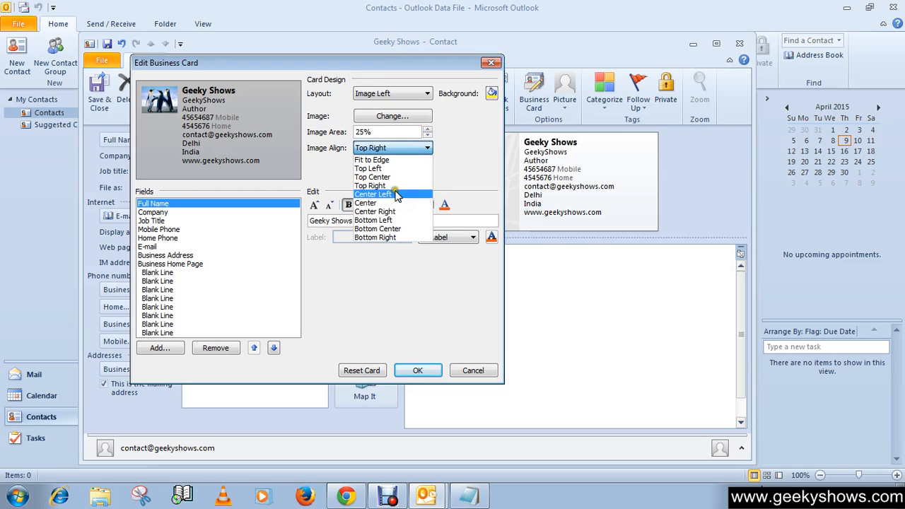
click(373, 220)
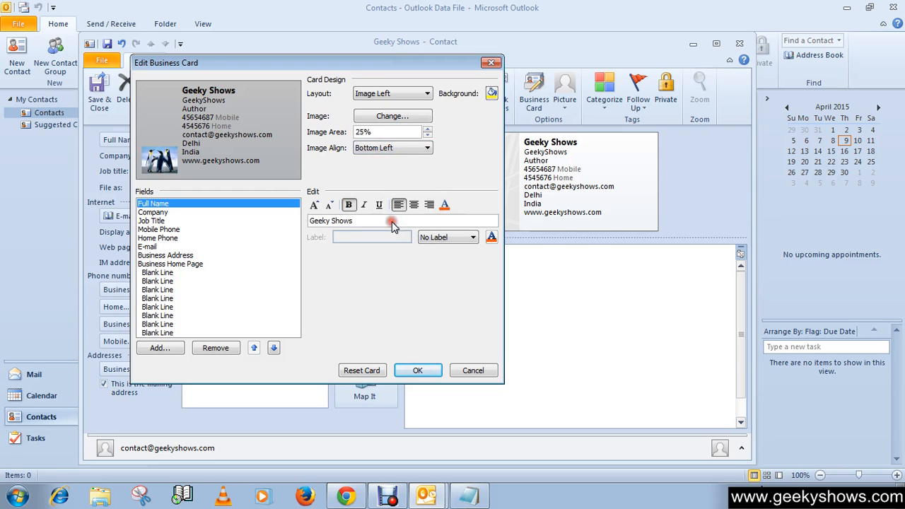
click(427, 148)
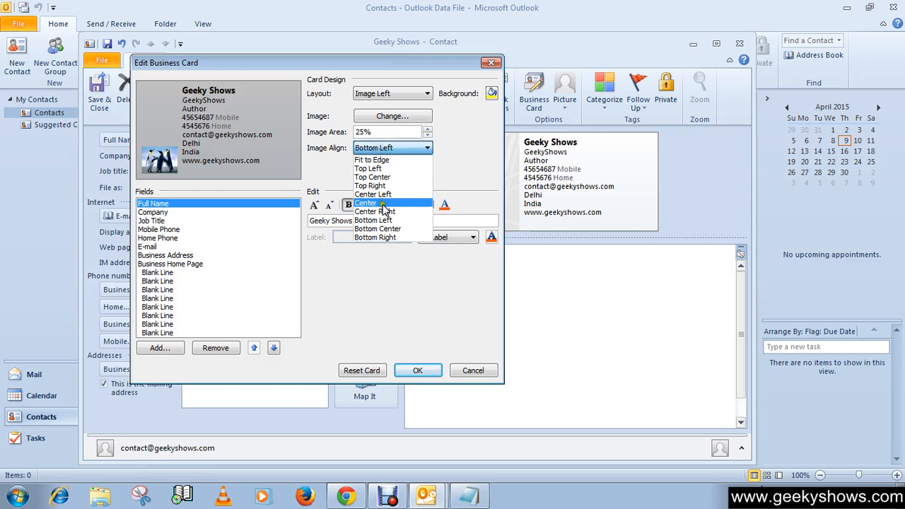
click(376, 237)
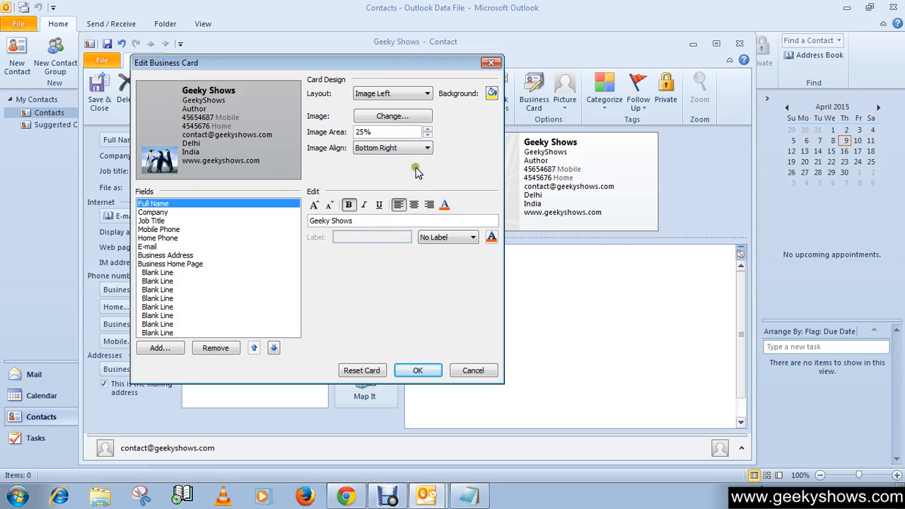
click(427, 148)
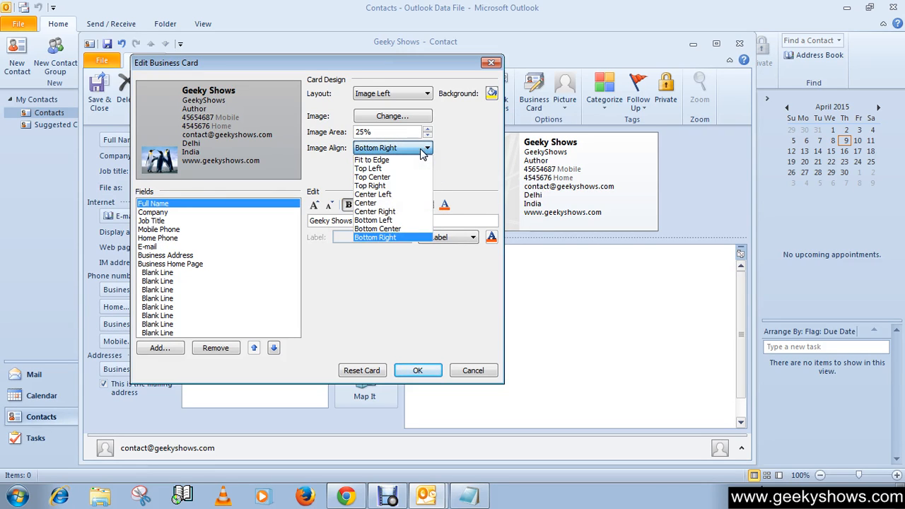
click(372, 159)
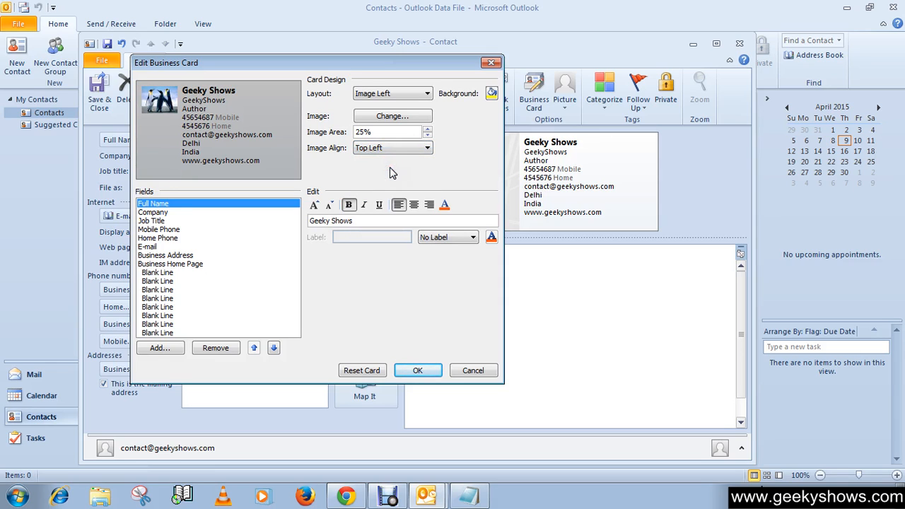
mouse_move(178, 126)
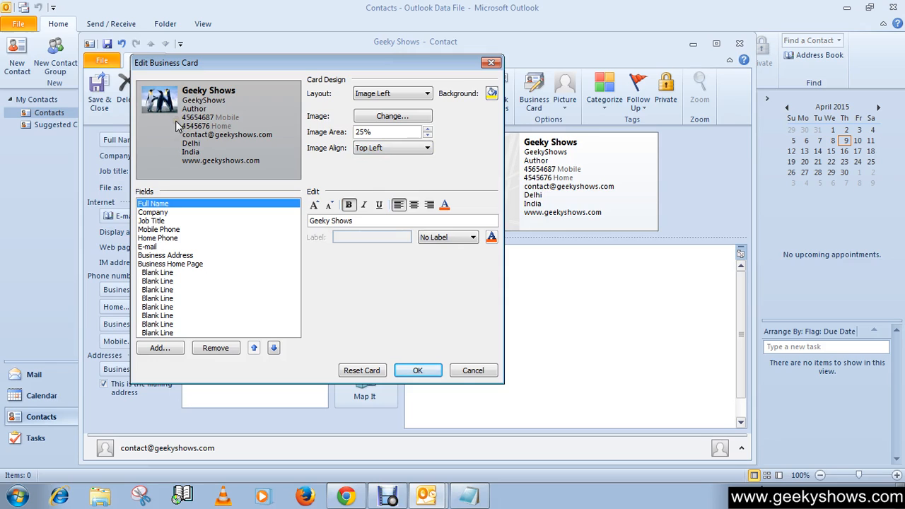
mouse_move(290, 115)
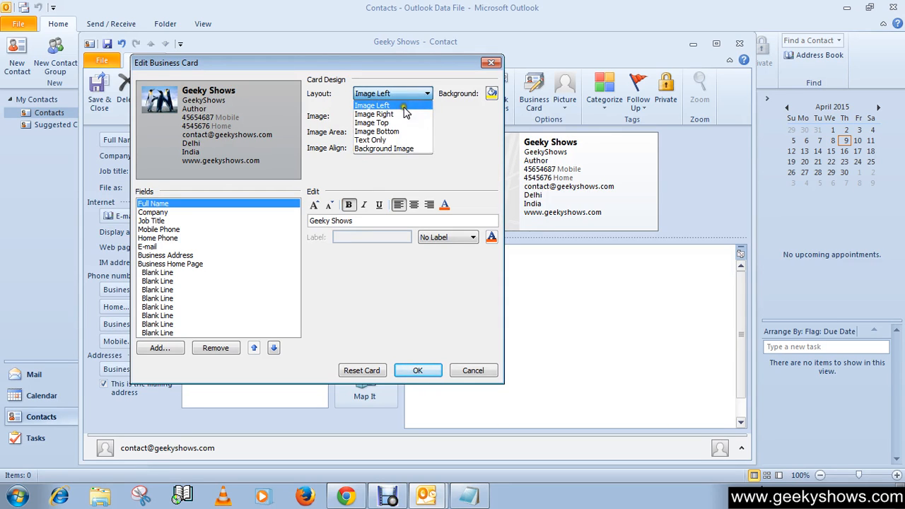
click(374, 114)
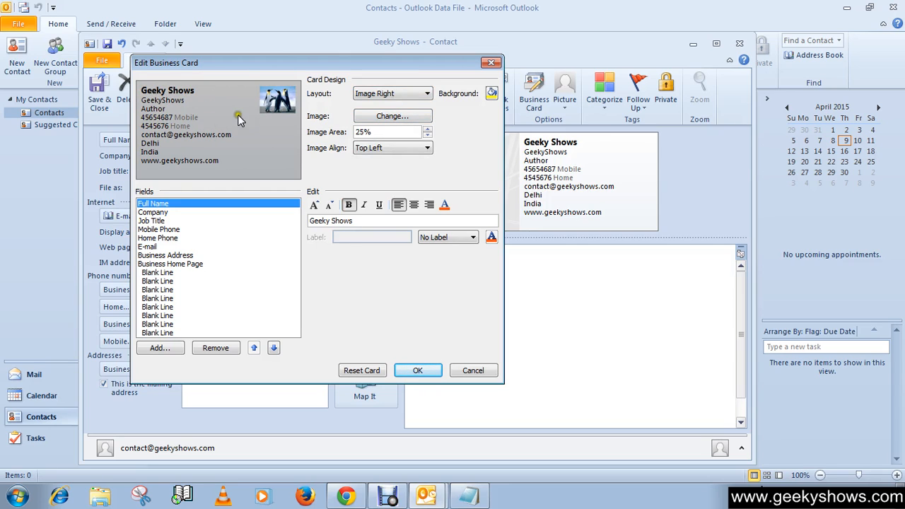
mouse_move(318, 139)
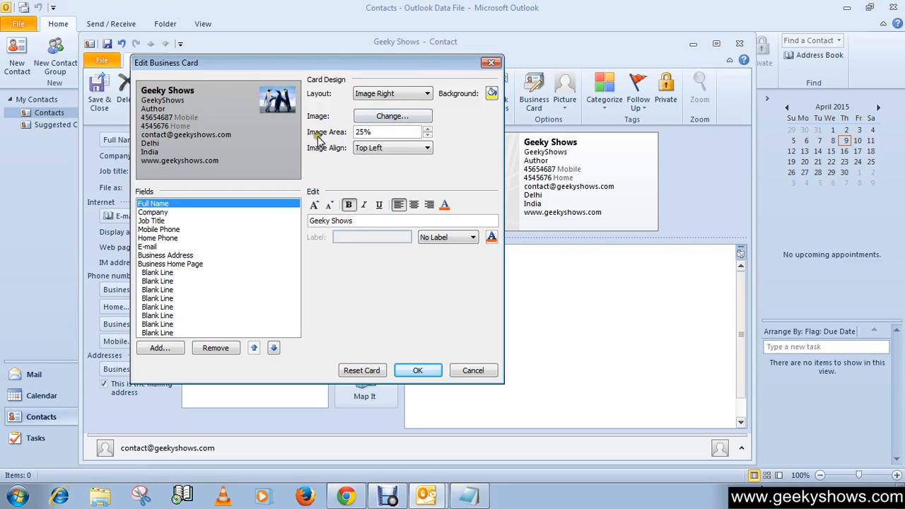
mouse_move(325, 146)
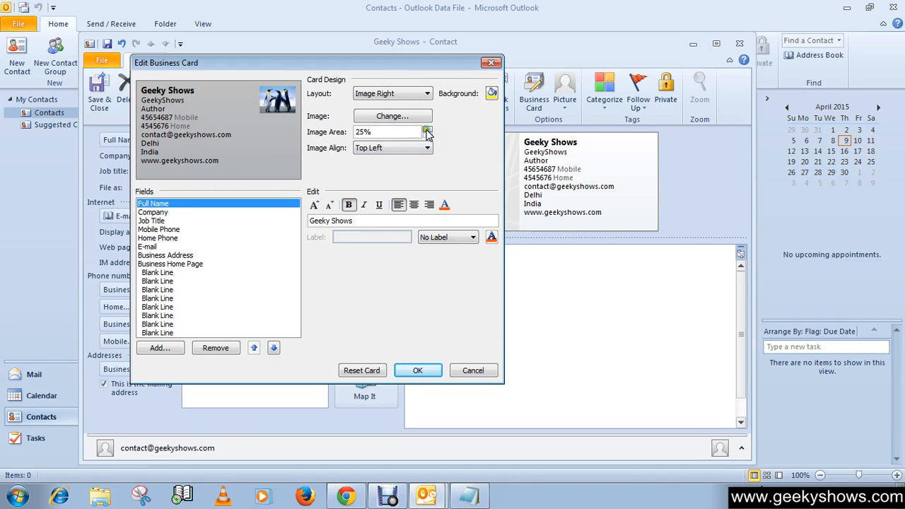
- Raise the Image Area to 39% with the spin-up arrow
click(427, 129)
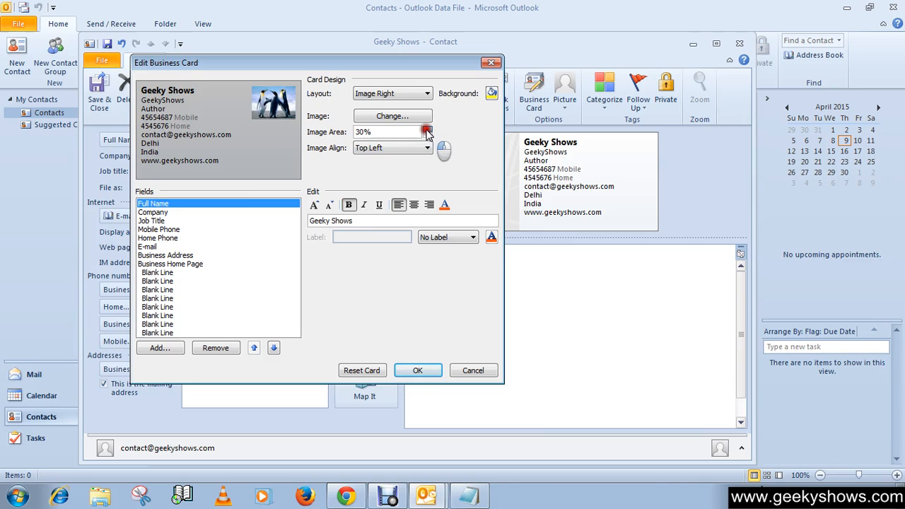
click(427, 129)
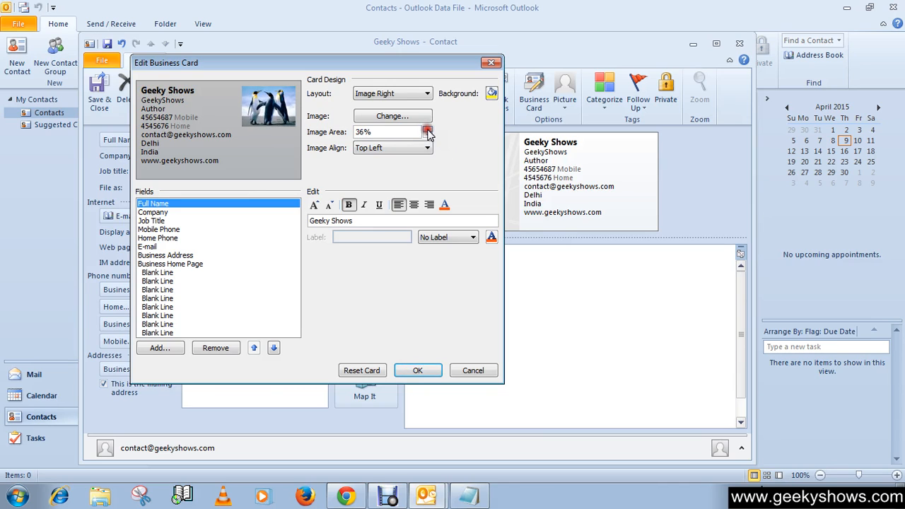
click(427, 128)
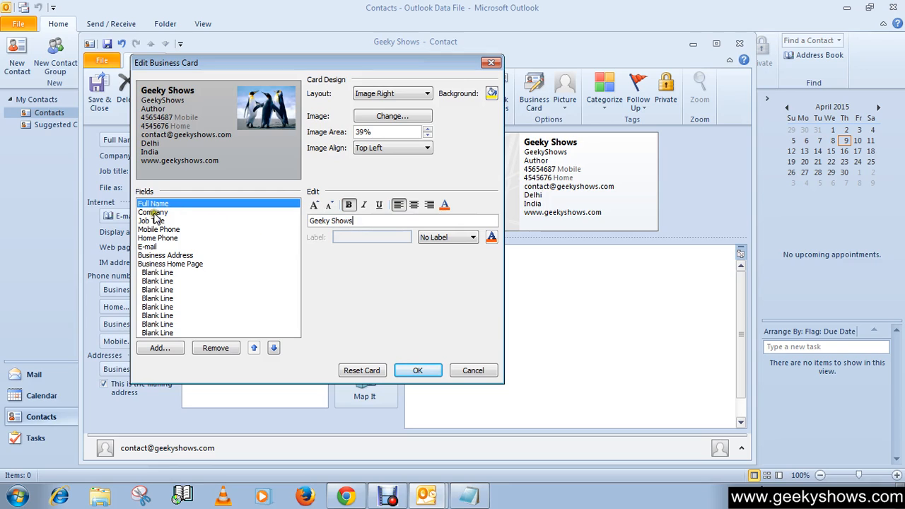
- Inspect the Company field, then select the Home Phone field in the Fields list
click(152, 212)
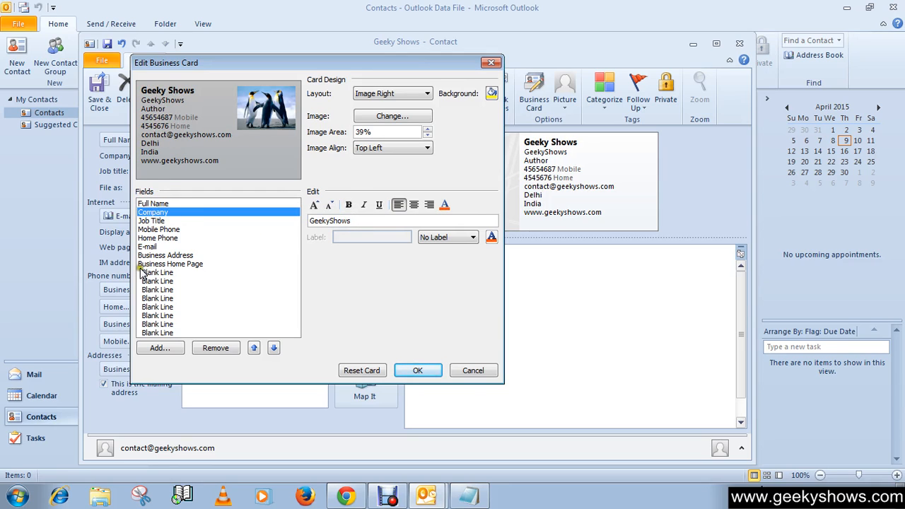
mouse_move(164, 233)
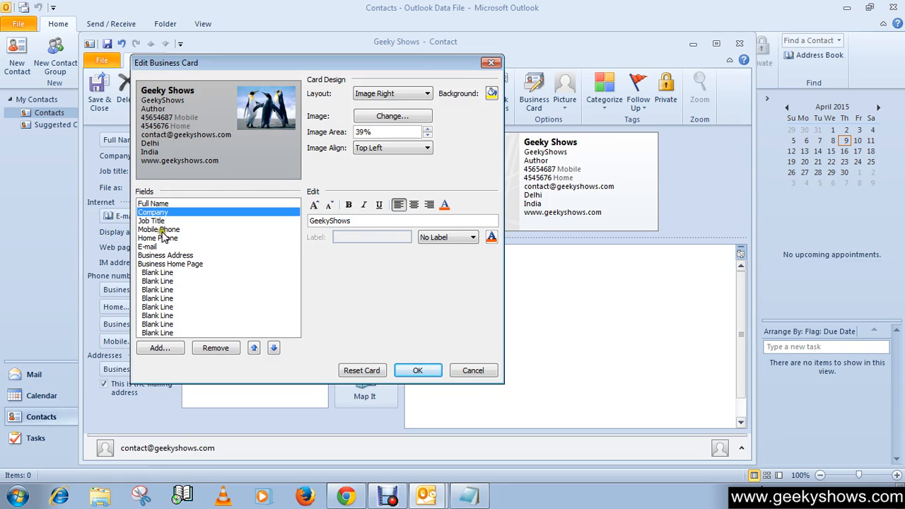
click(157, 238)
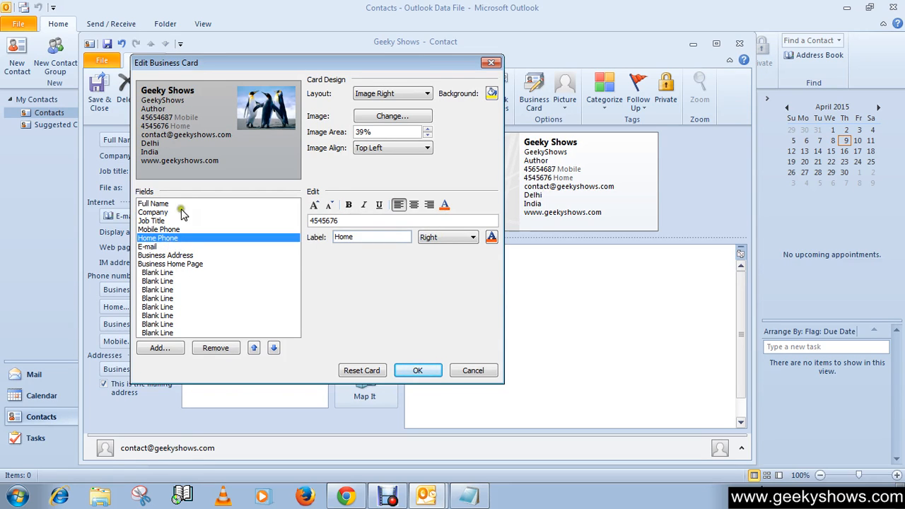
mouse_move(204, 334)
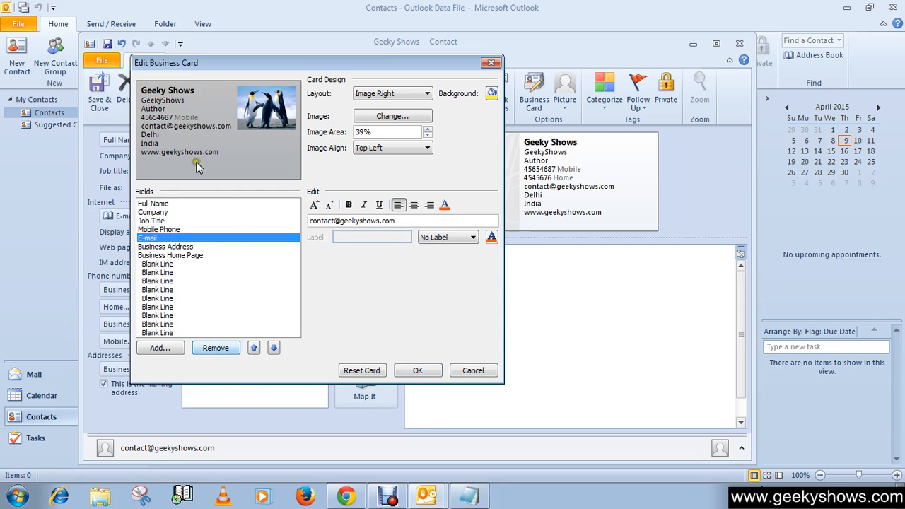
mouse_move(195, 134)
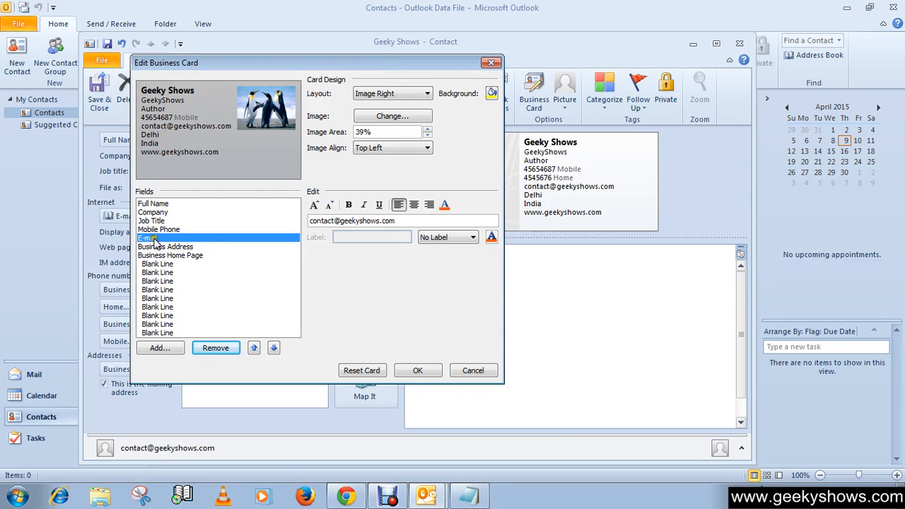
mouse_move(188, 276)
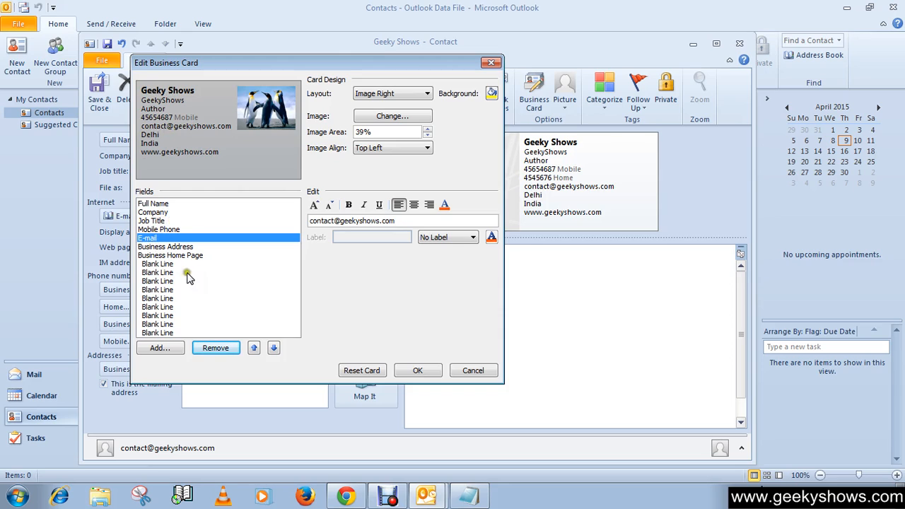
- Add an E-mail 2 field below E-mail and place the cursor in its Edit box
click(158, 347)
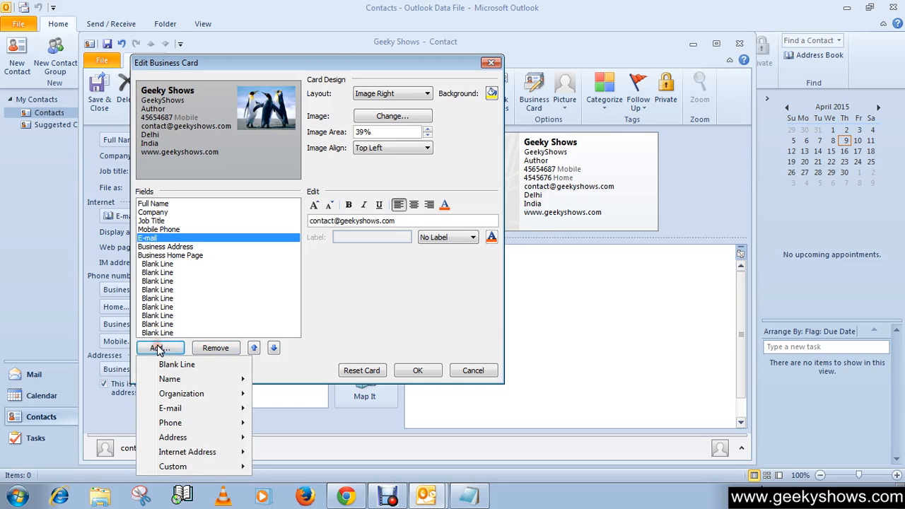
mouse_move(170, 379)
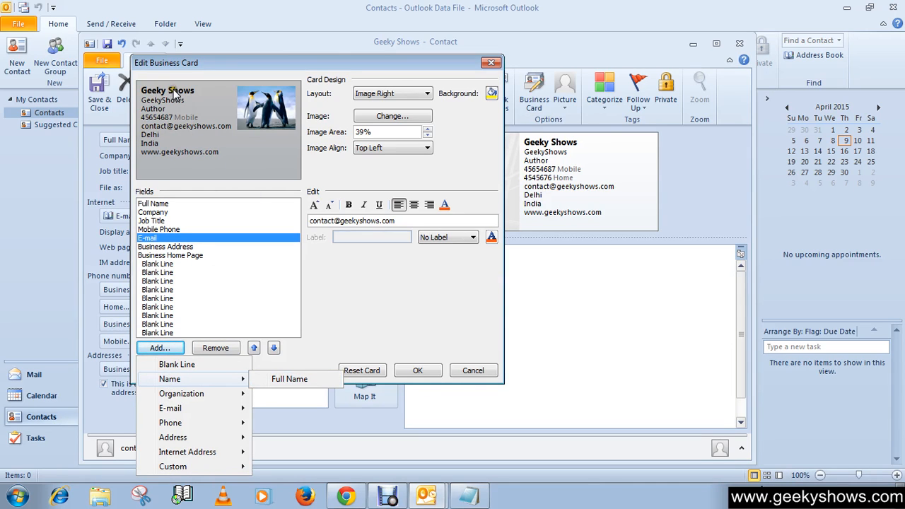
mouse_move(169, 379)
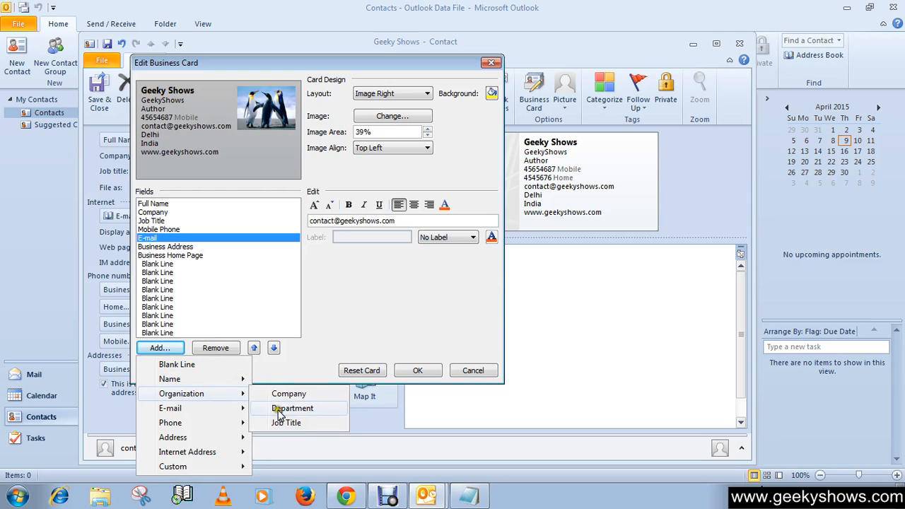
mouse_move(170, 408)
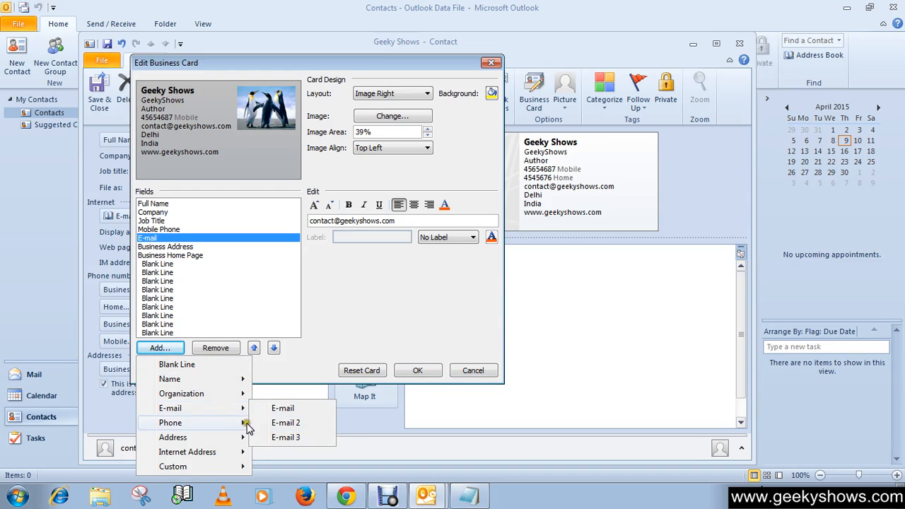
mouse_move(281, 428)
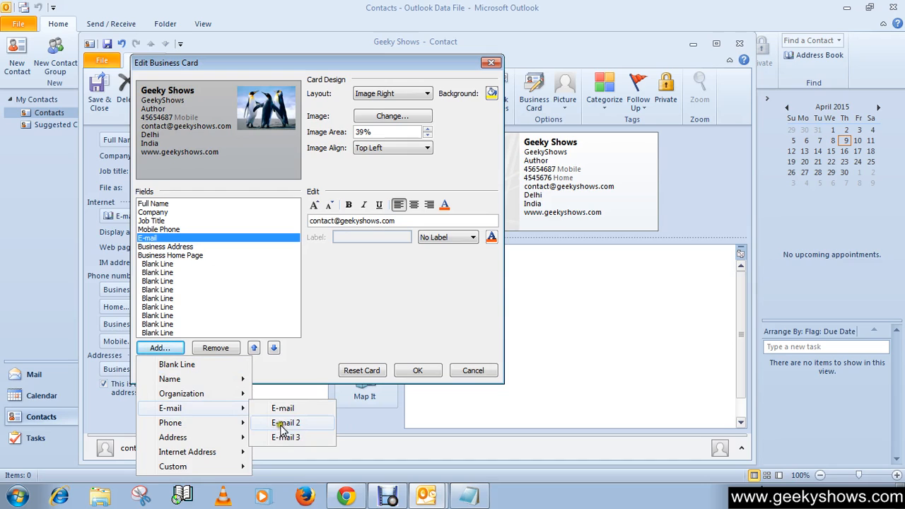
click(286, 422)
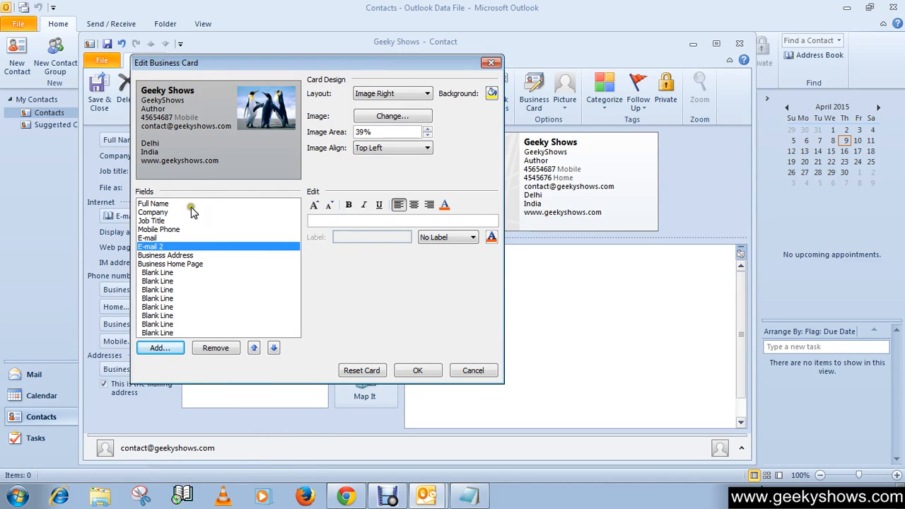
click(403, 220)
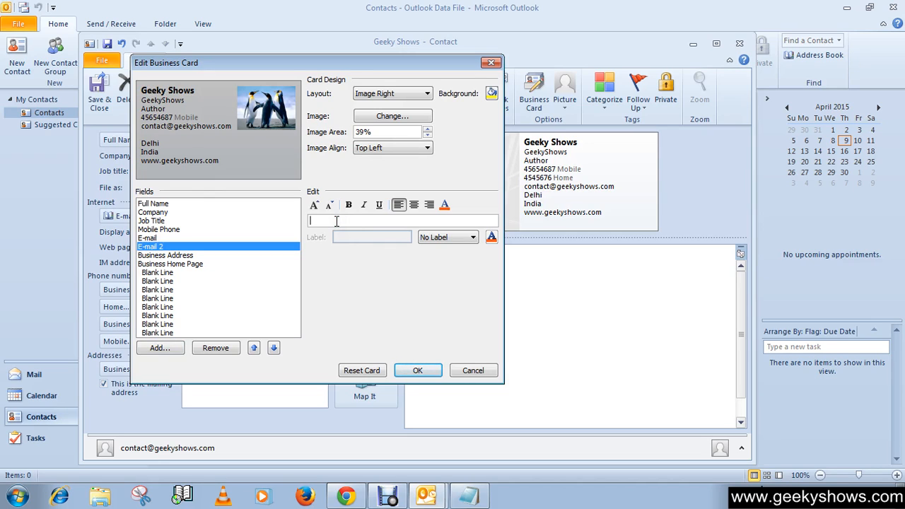
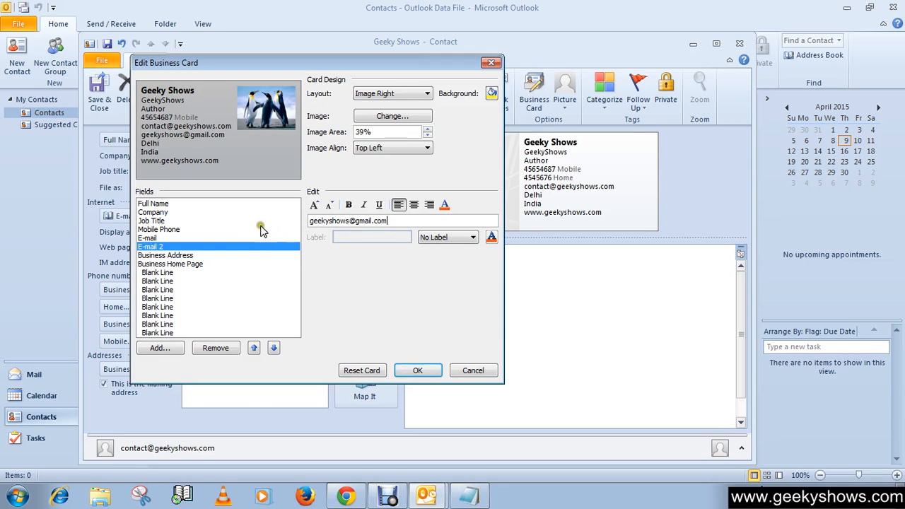
click(157, 273)
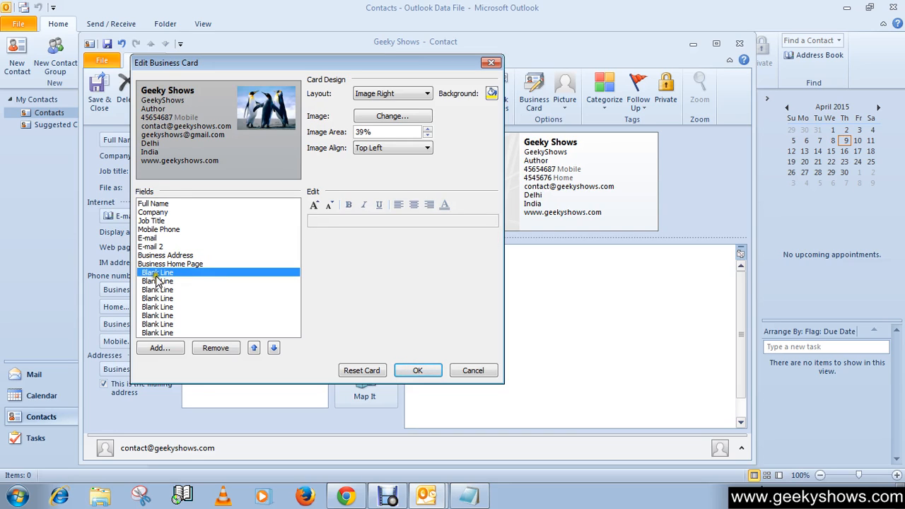
- Select the Blank Line entry in the business card field list
click(158, 230)
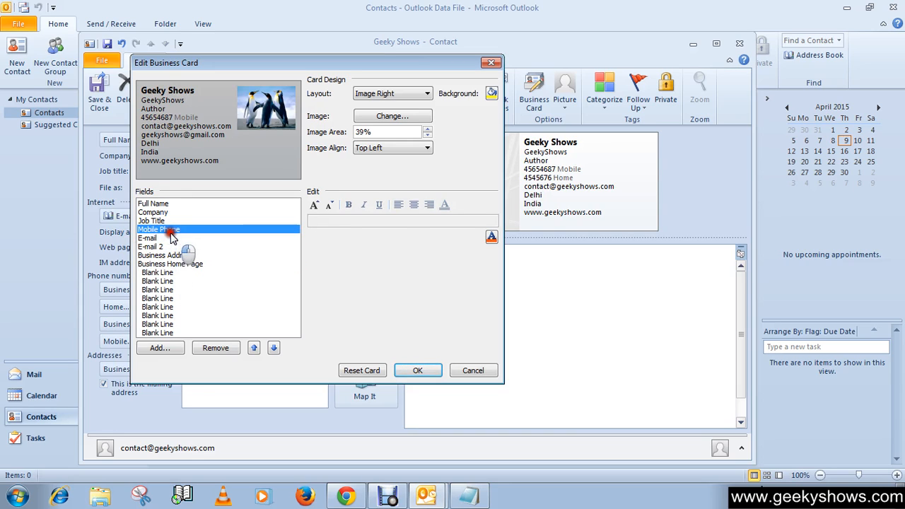
click(157, 272)
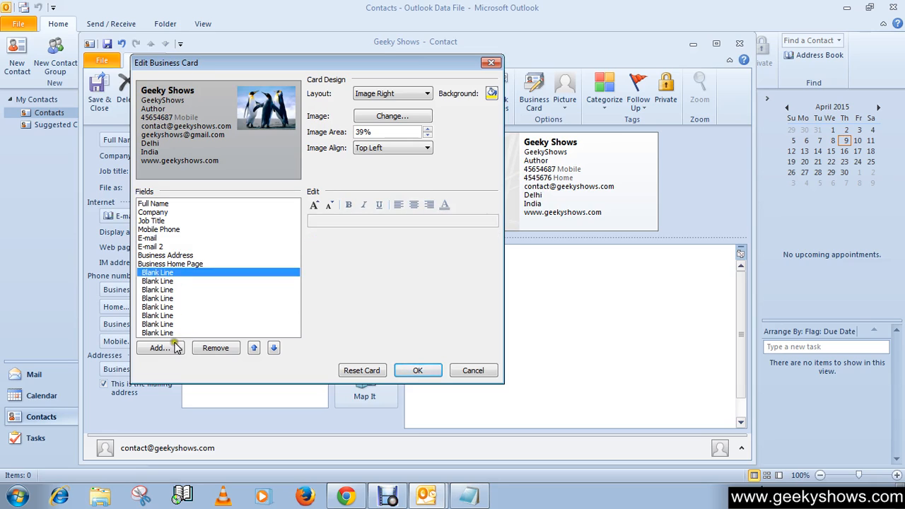
click(156, 347)
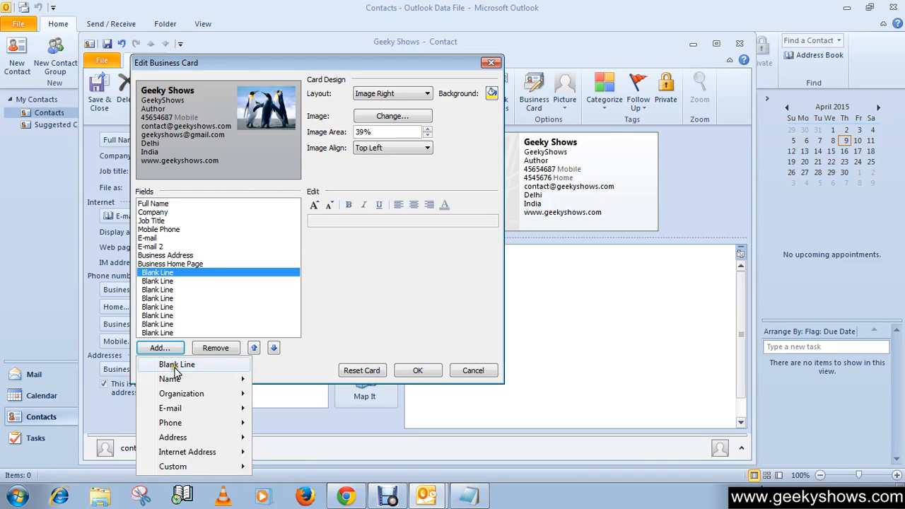
click(177, 364)
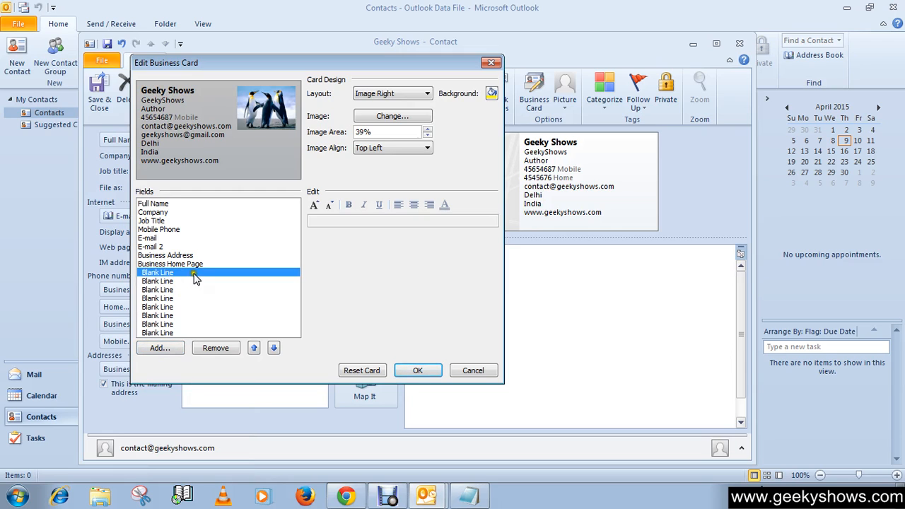
mouse_move(169, 303)
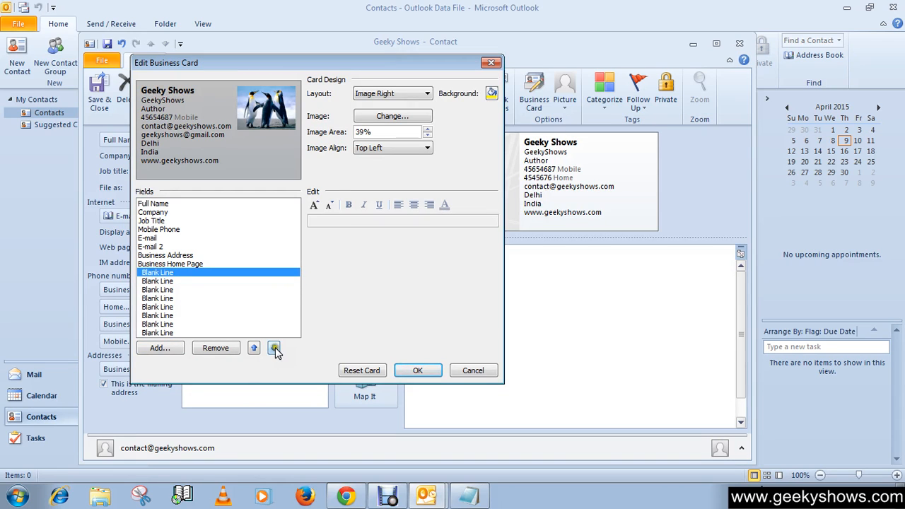
click(274, 347)
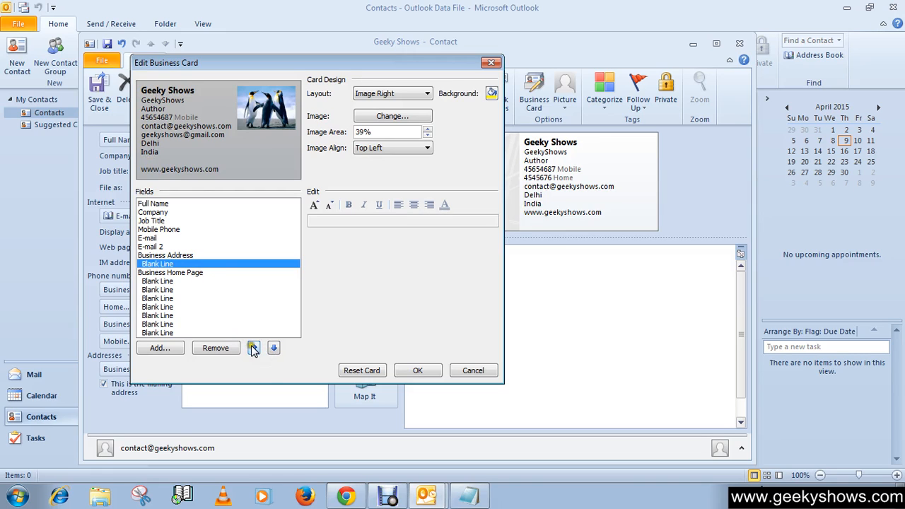
click(253, 347)
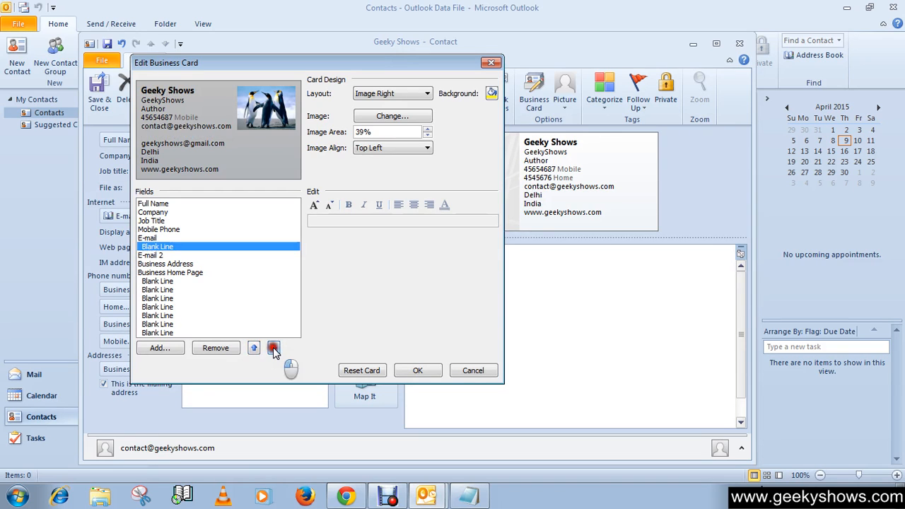
click(274, 347)
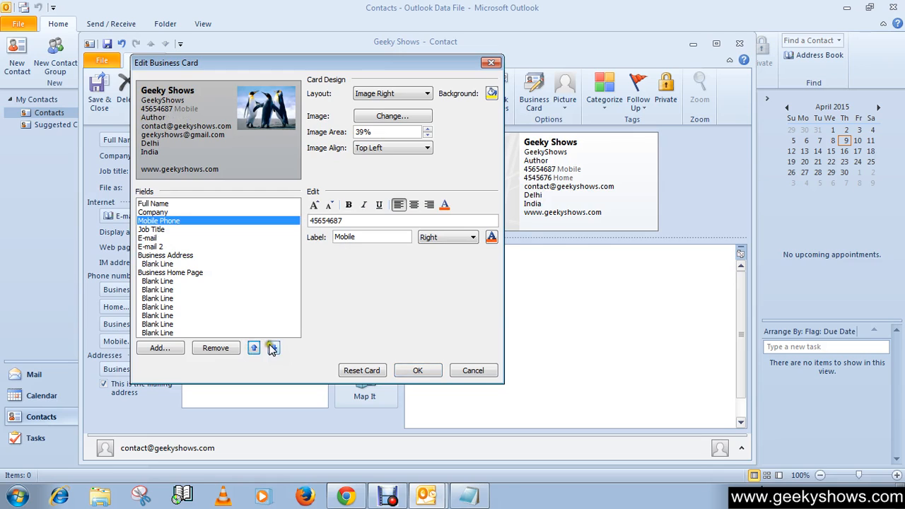
click(273, 347)
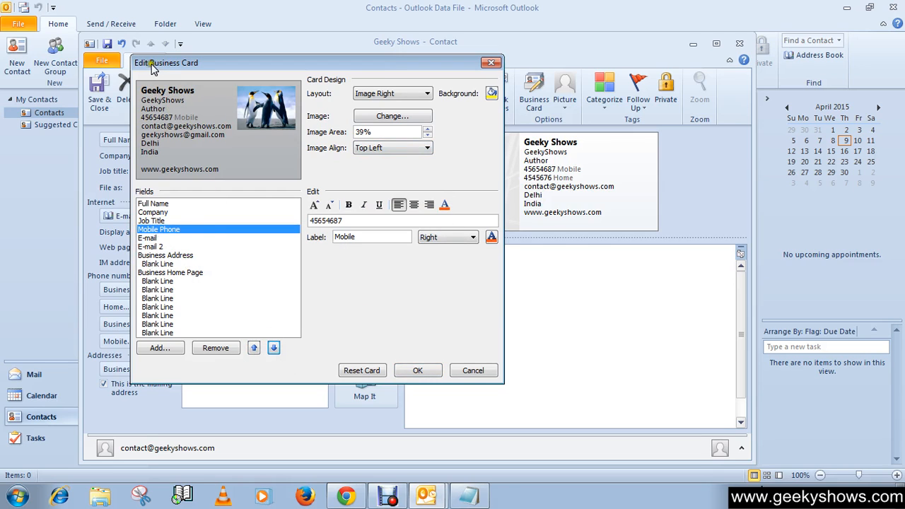
mouse_move(204, 72)
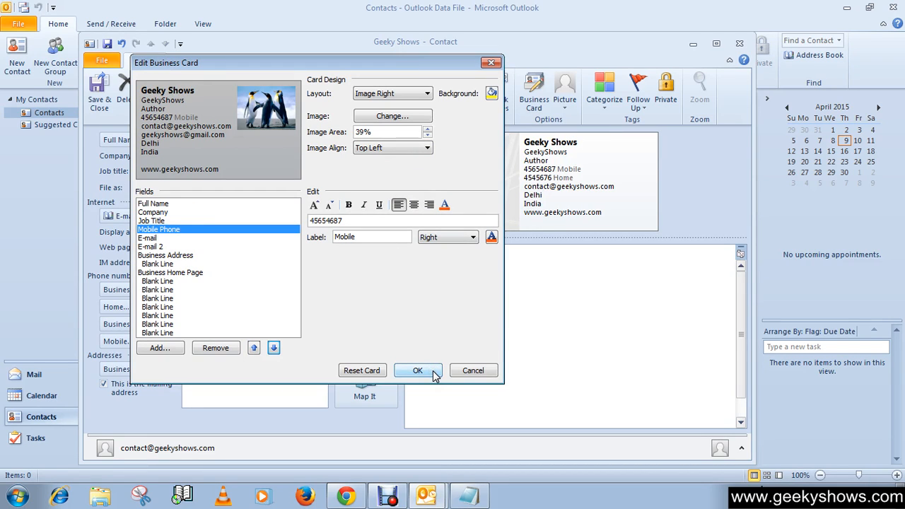
- Confirm the Edit Business Card changes, then Save & Close the Geeky Shows contact
click(418, 370)
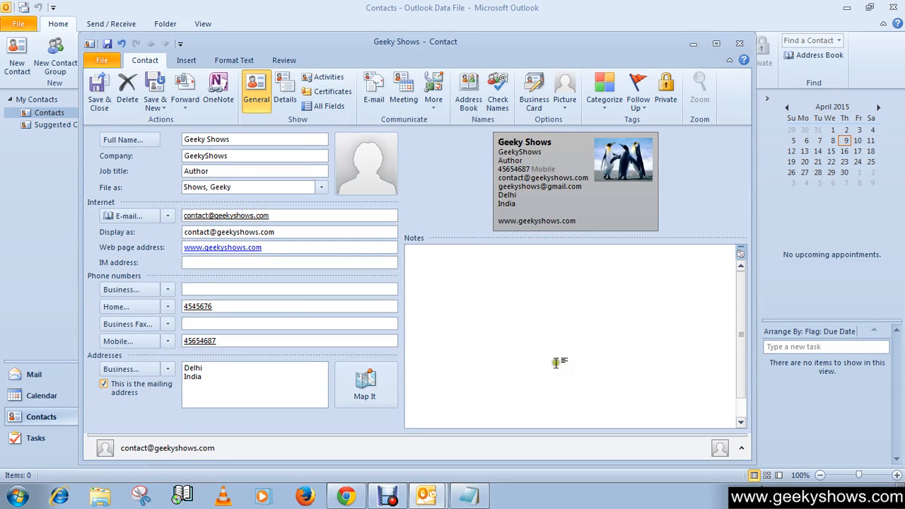
mouse_move(99, 91)
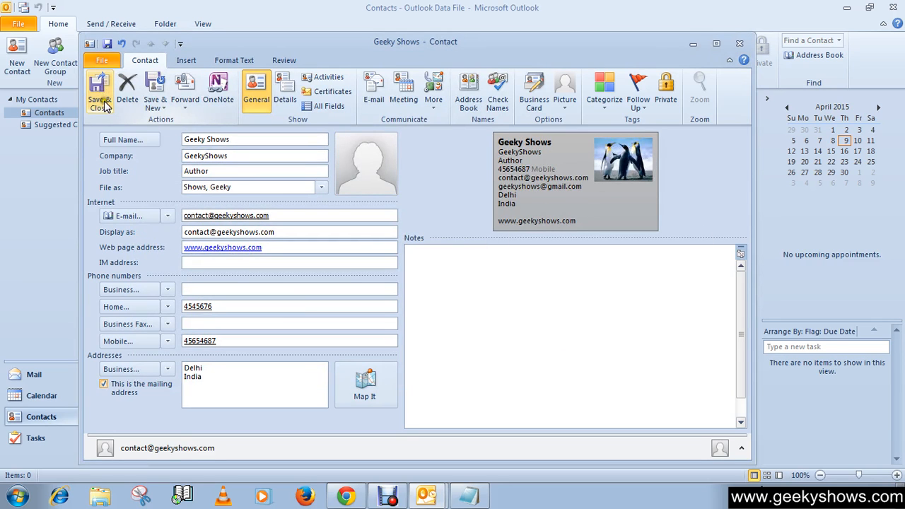
click(99, 91)
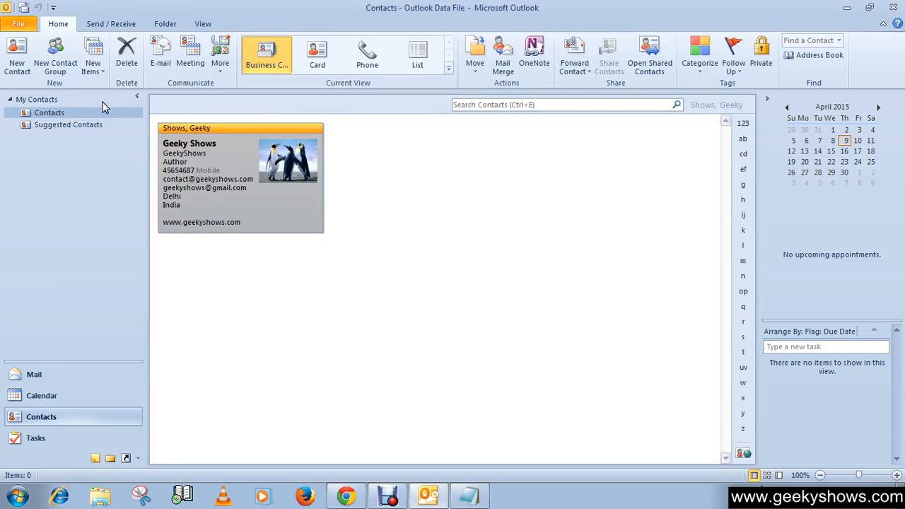